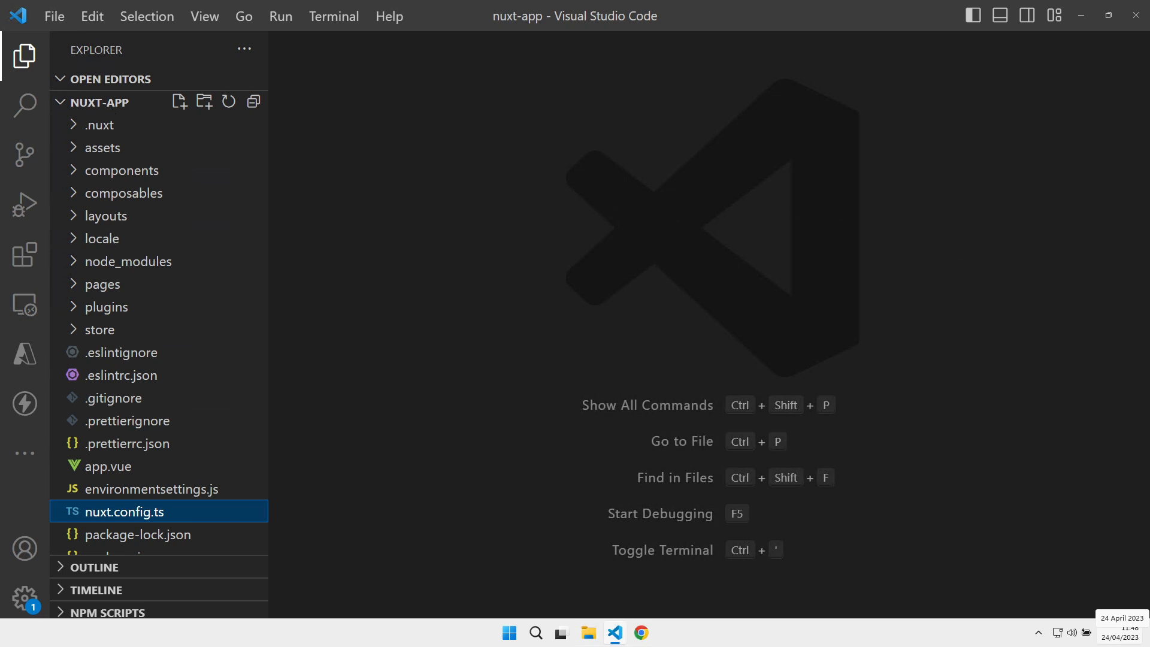
pyautogui.moveTo(285, 232)
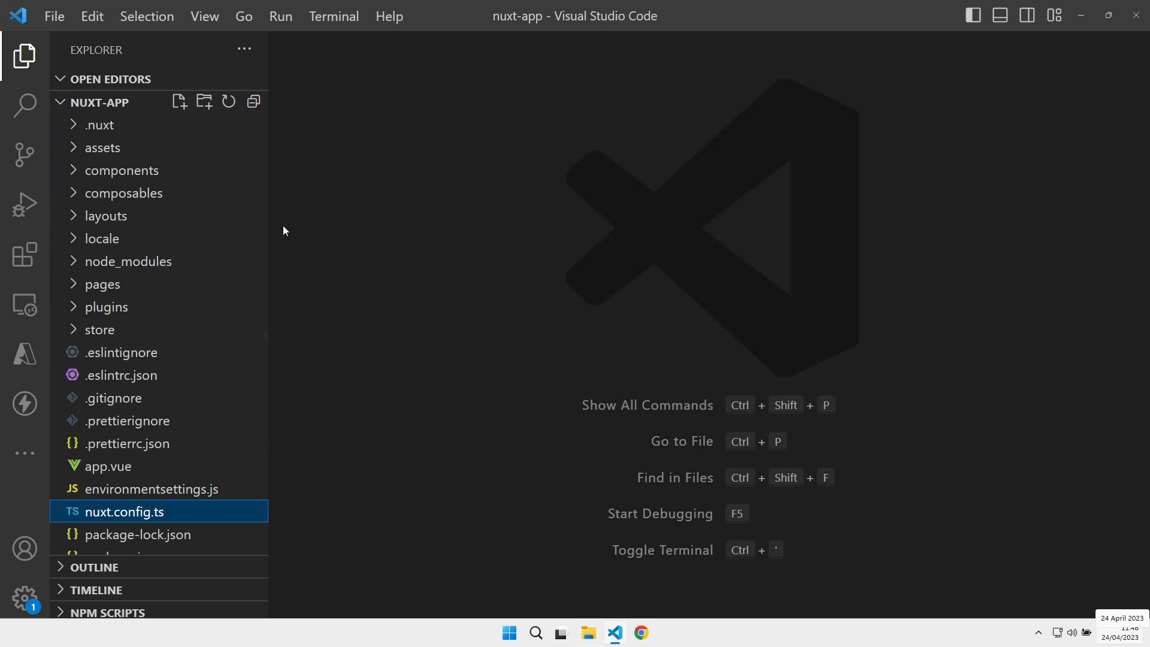
pyautogui.press('ctrl+`')
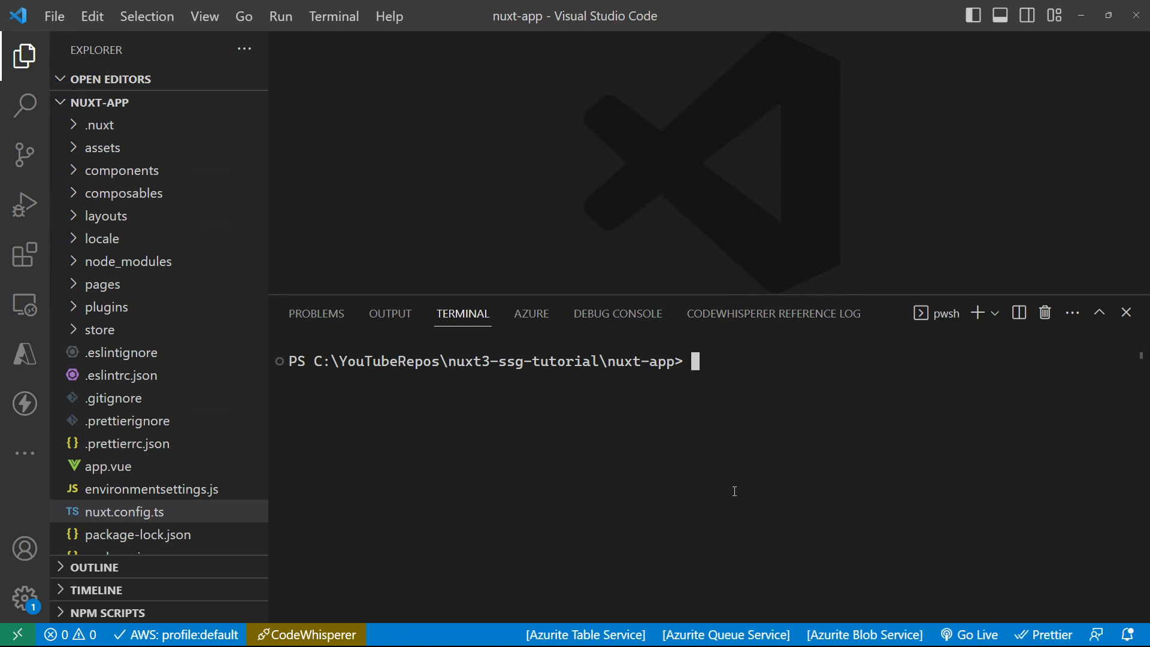
pyautogui.write('npm install -D @vitejs/plugin-vue')
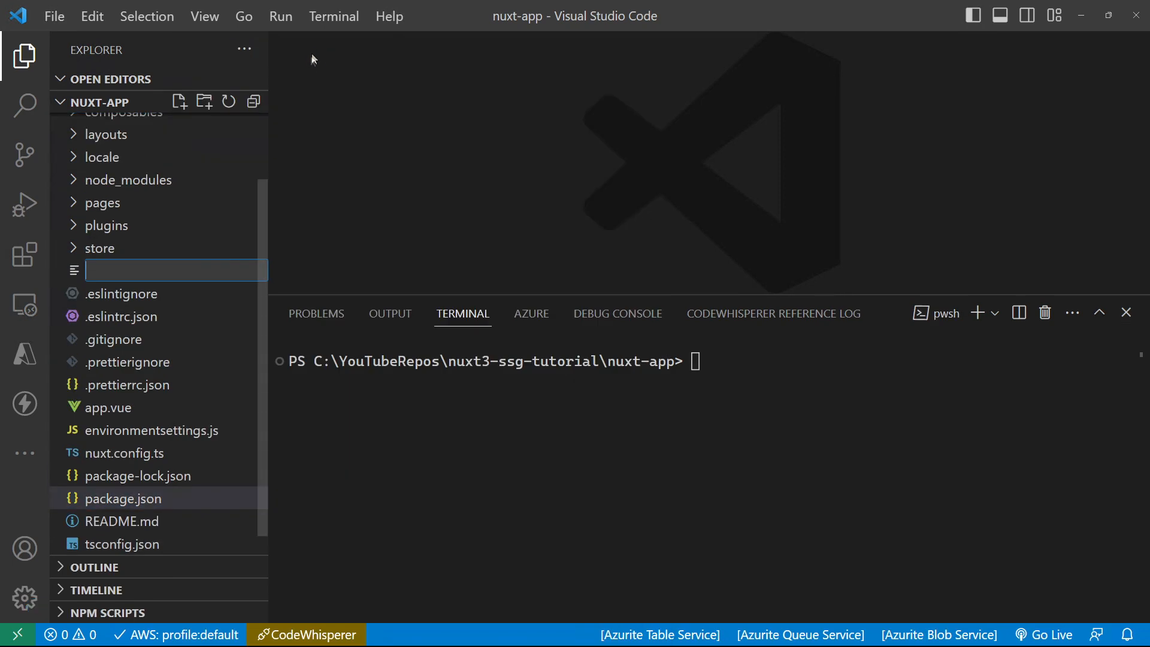
pyautogui.write('vitest')
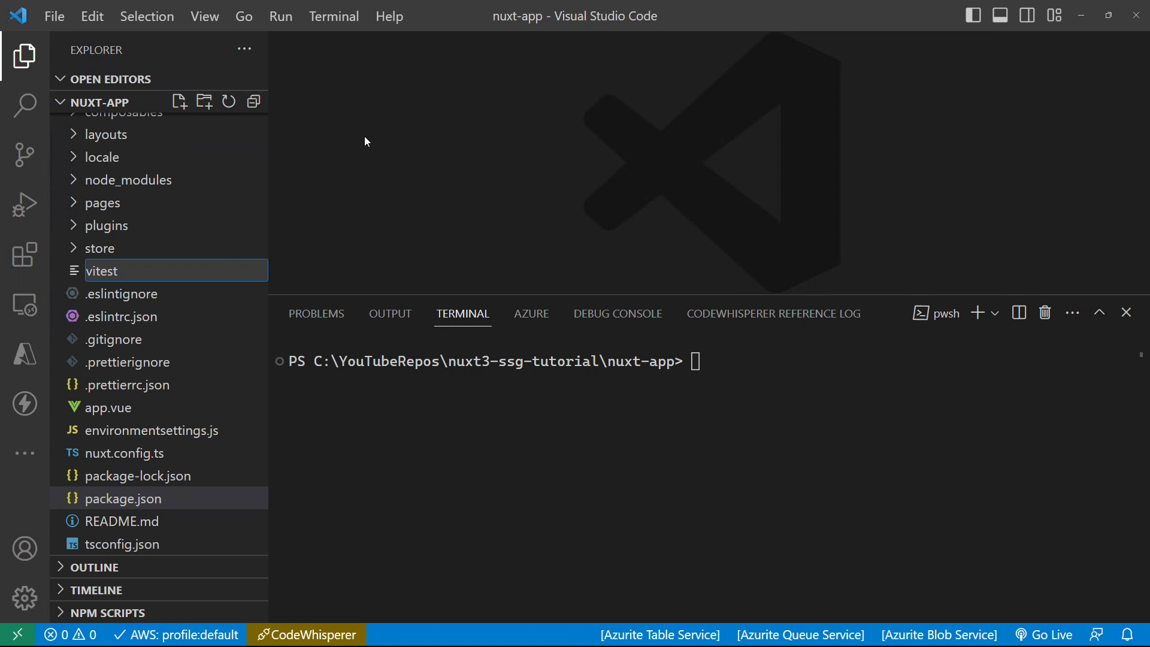
pyautogui.write('.cond')
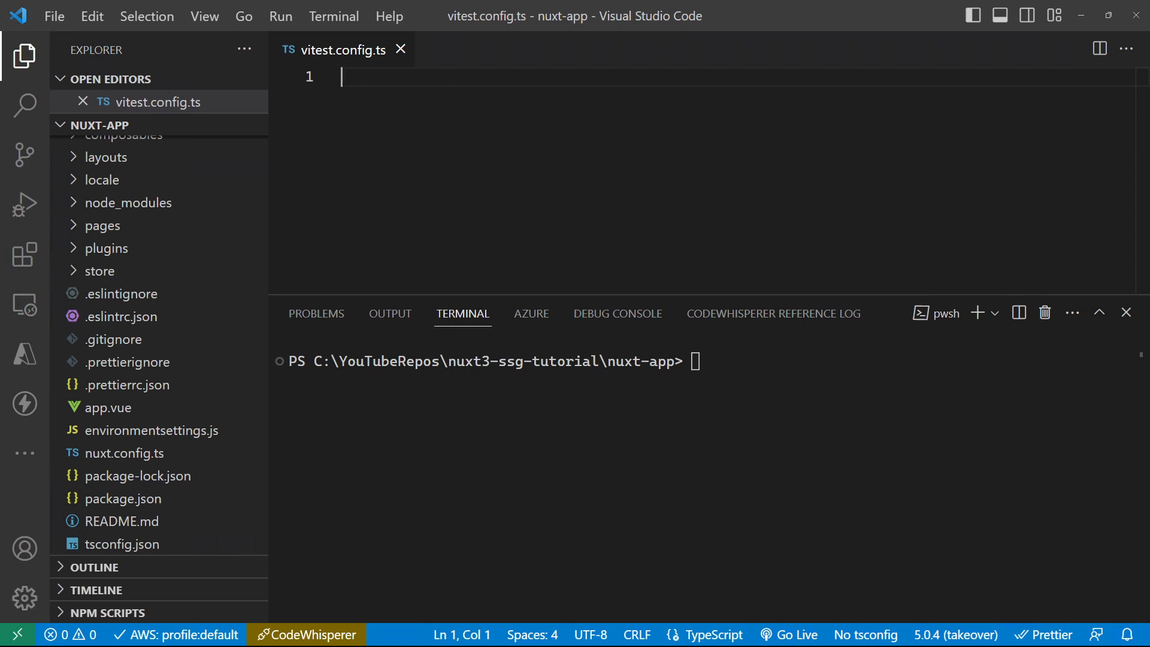
pyautogui.write("import { defineConfig } from 'vitest/config'")
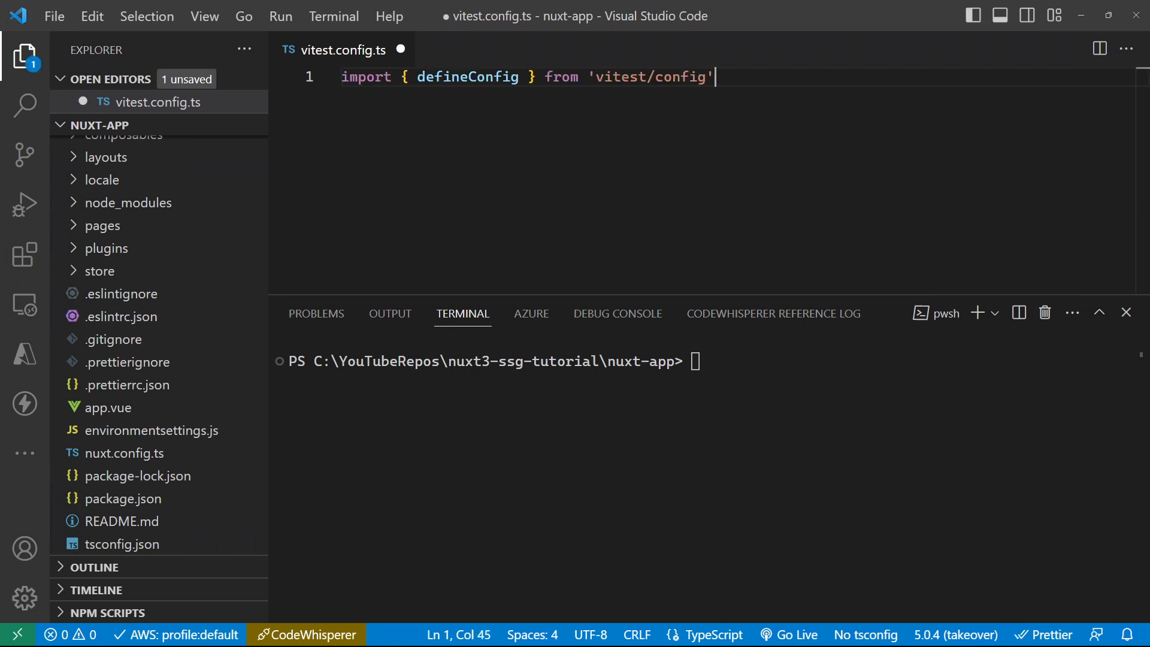
pyautogui.write("import Vue from '@vitejs/plugin-vue'")
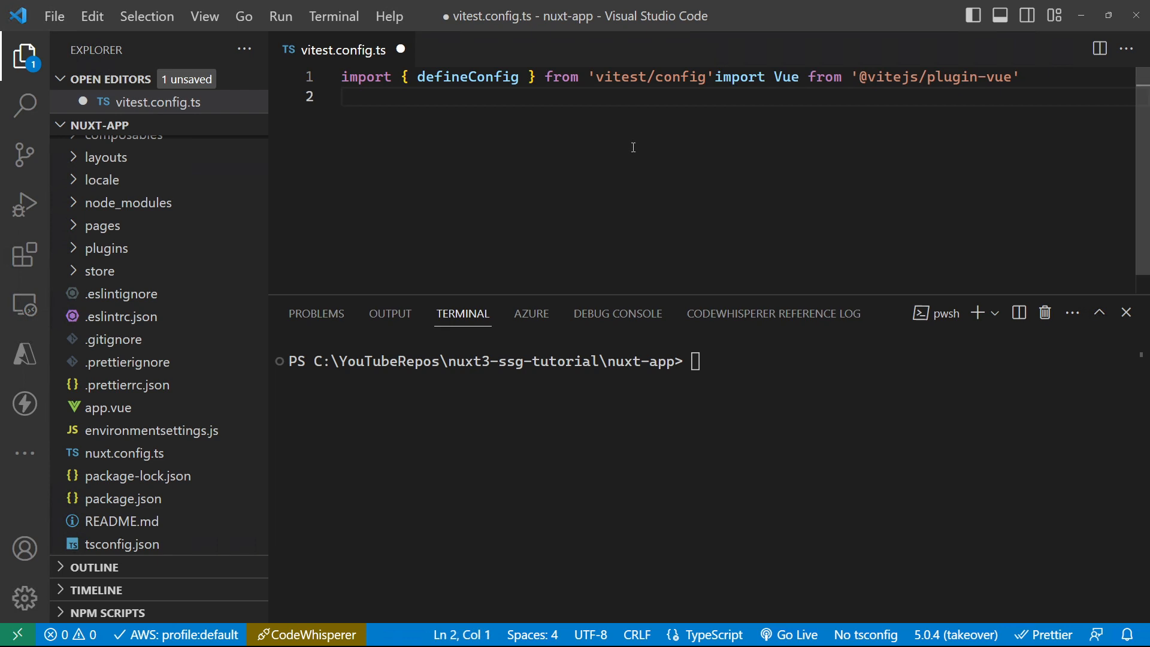
pyautogui.press('Enter')
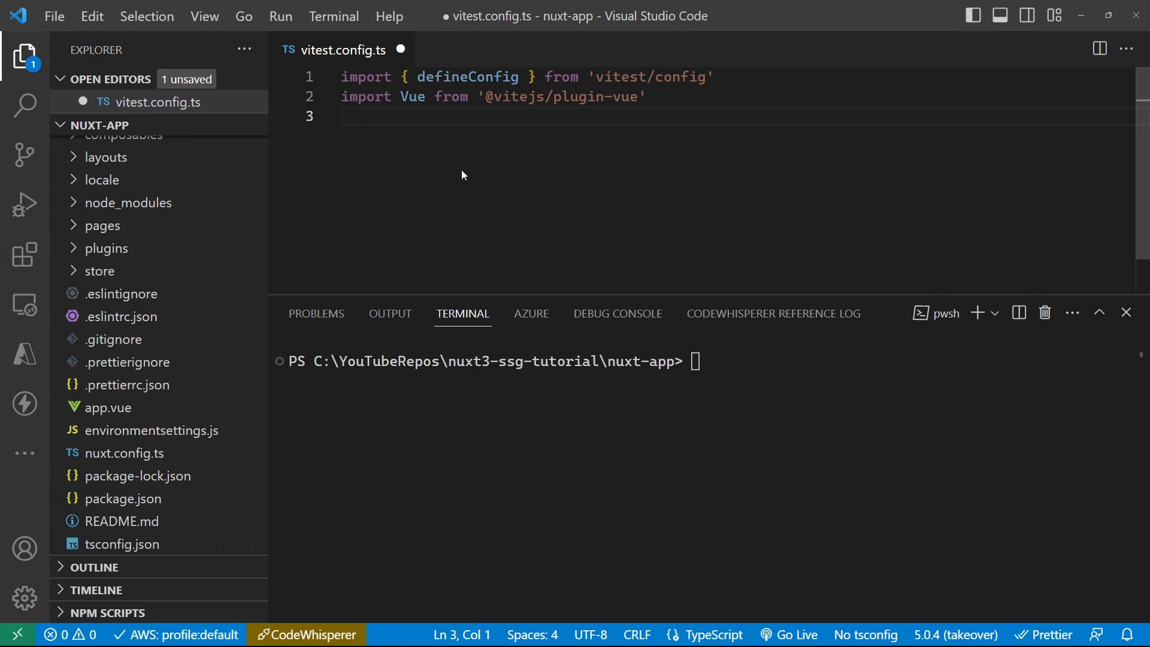
# Export defineConfig with plugins [Vue()] and test.globals true, and save the file
pyautogui.write('export default defineConfig({')
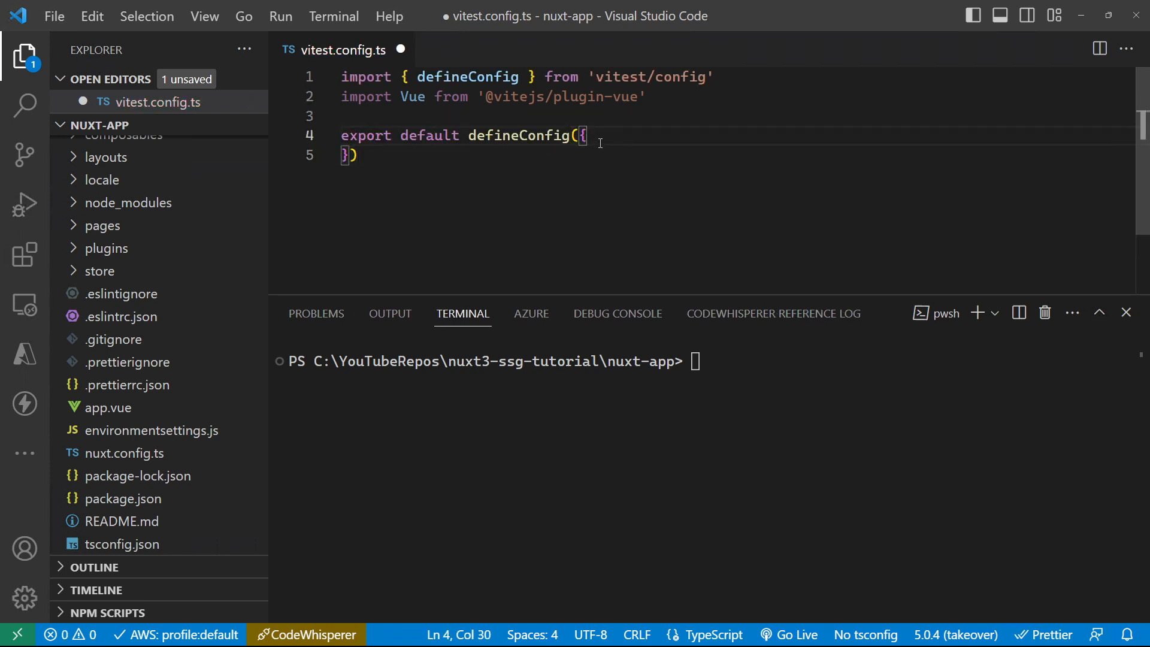
pyautogui.press('Enter')
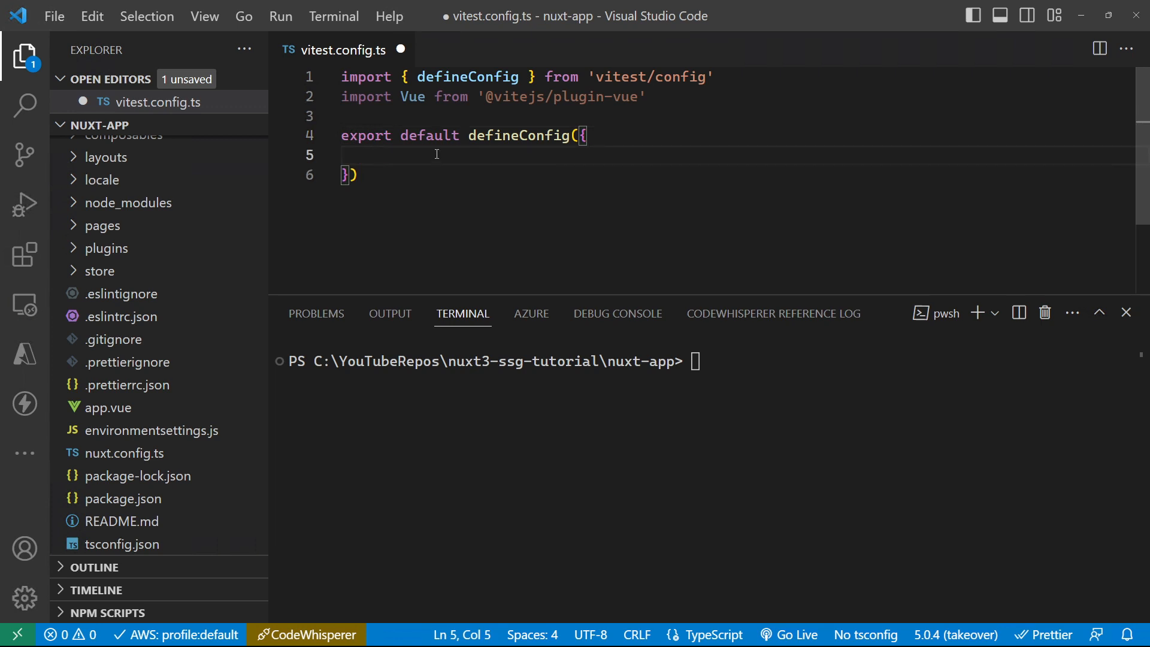
pyautogui.write('plugins: [Vue()],')
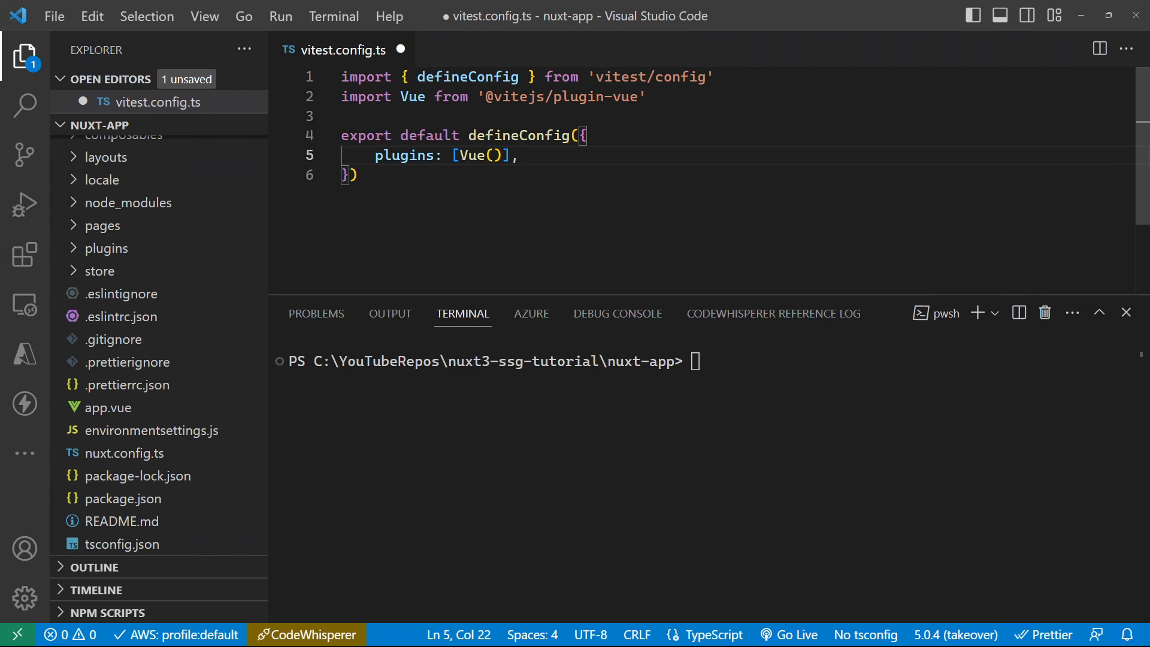
pyautogui.press('Enter')
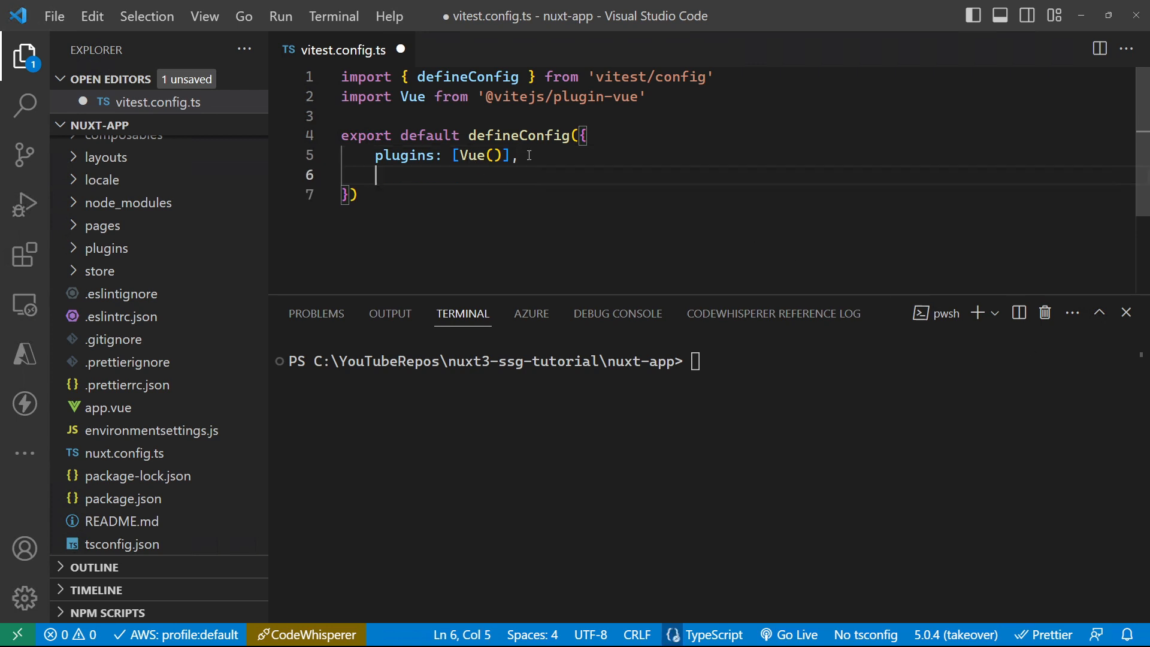
pyautogui.write('test: {\\n  globals: true,\\n},')
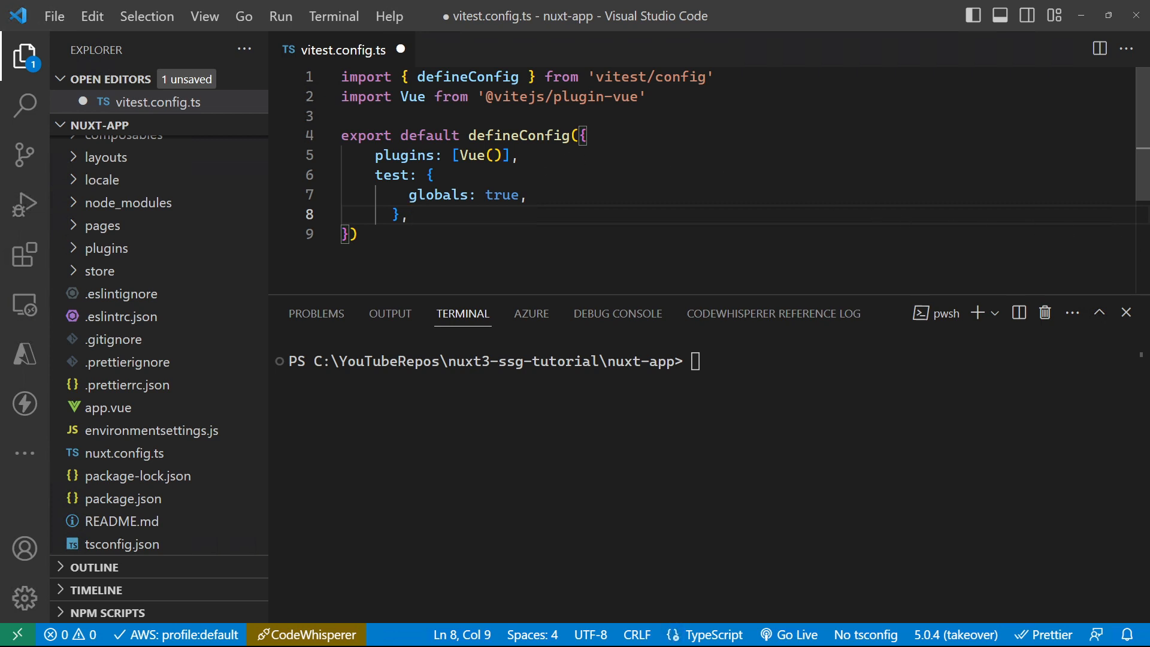
pyautogui.press('ctrl+s')
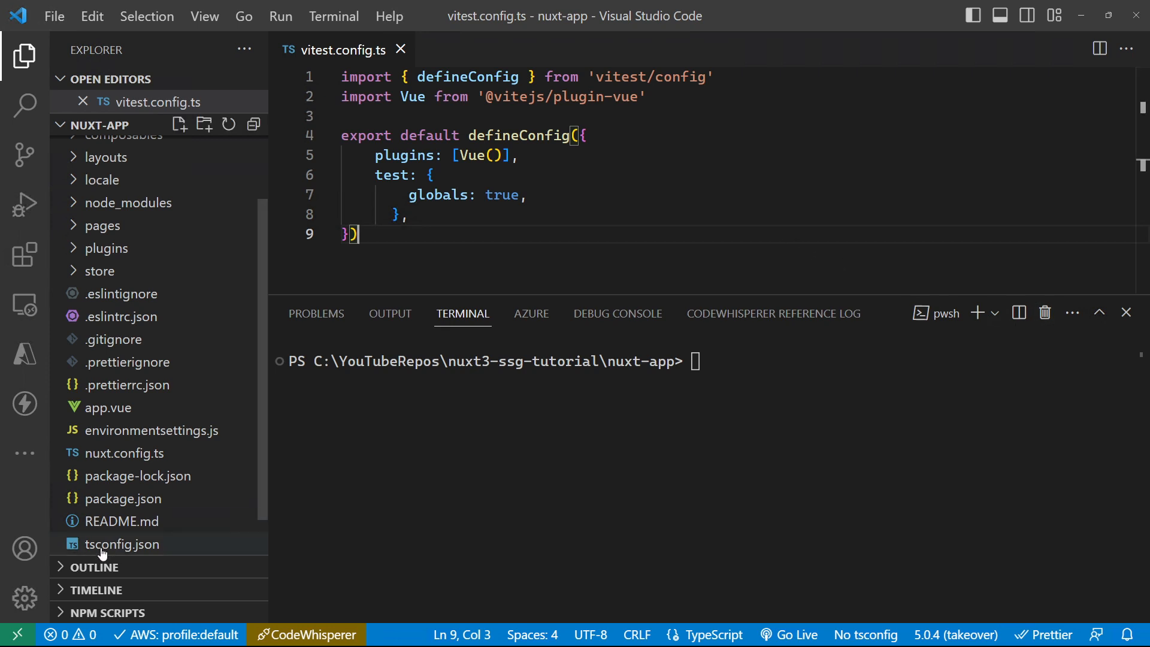
# In tsconfig.json, set compilerOptions types to ["vitest/globals"] and remove the trailing blank line
pyautogui.doubleClick(124, 543)
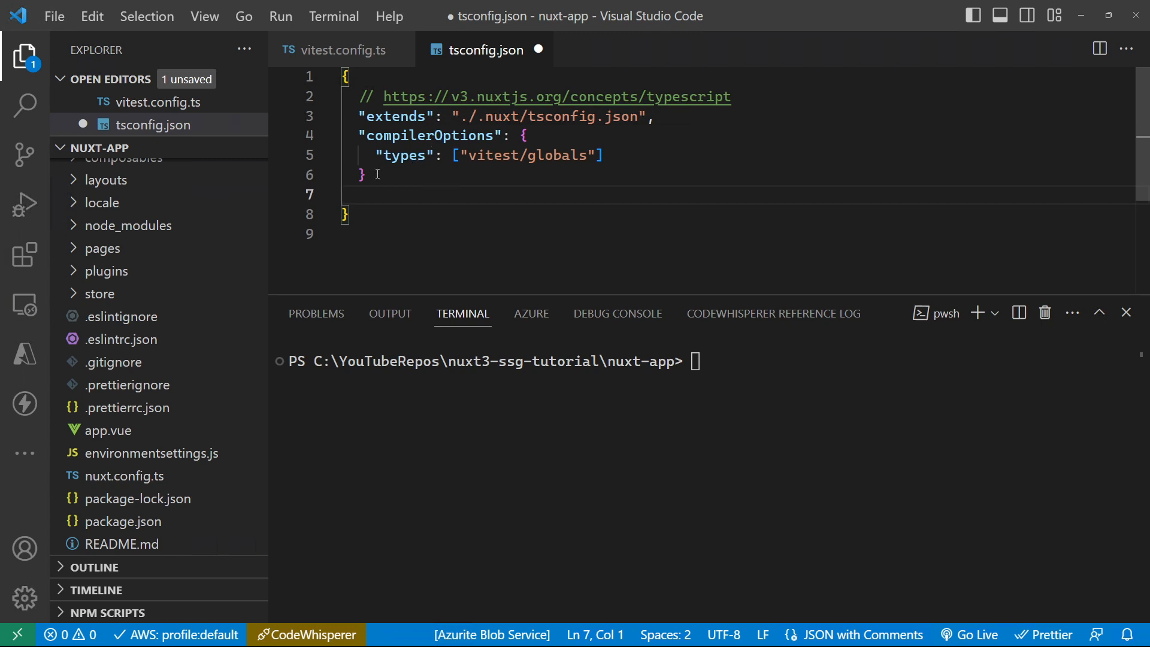
pyautogui.press('Backspace')
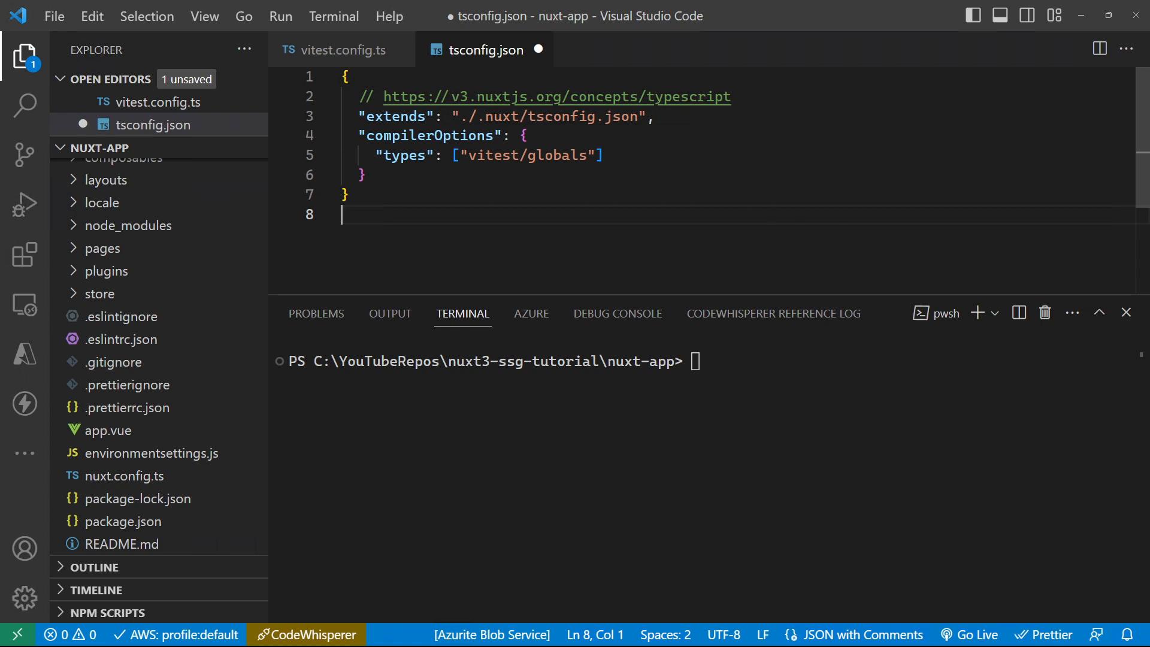
pyautogui.moveTo(959, 214)
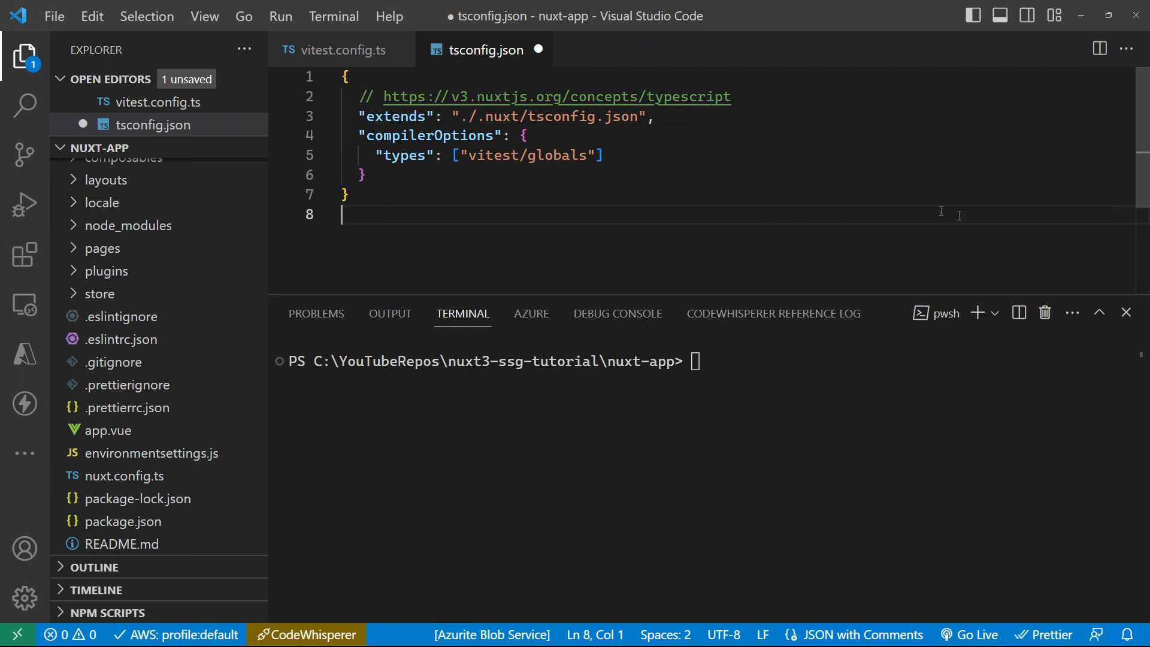
# Add a tests folder containing an empty import.test.ts and open it in the editor
pyautogui.click(337, 49)
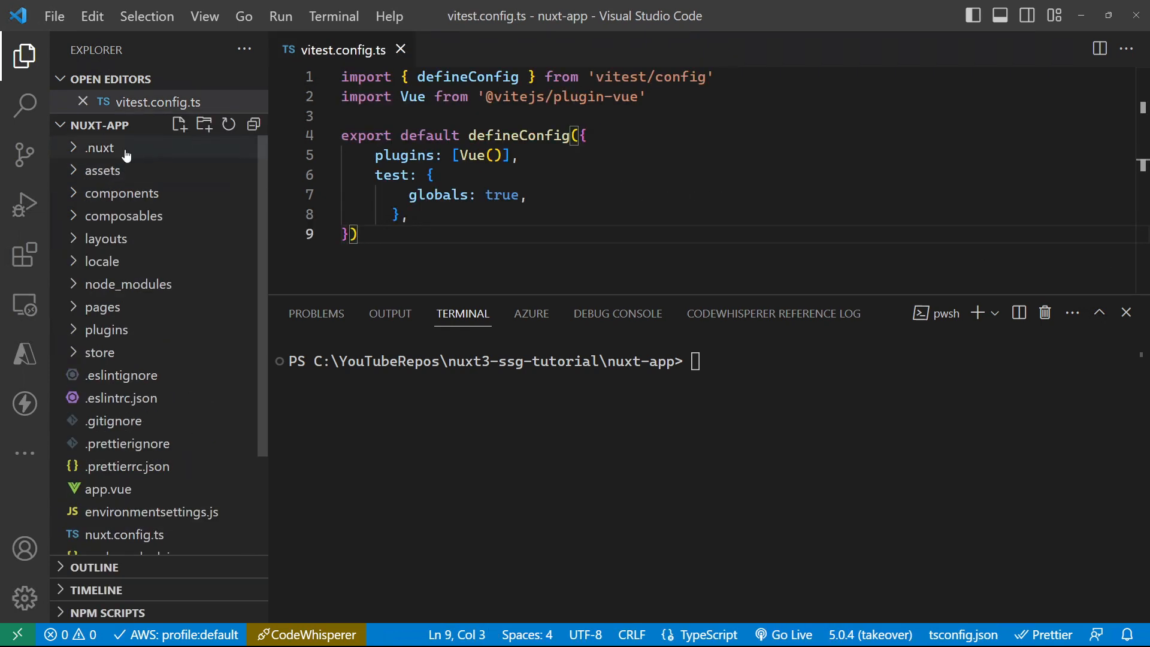
pyautogui.click(205, 124)
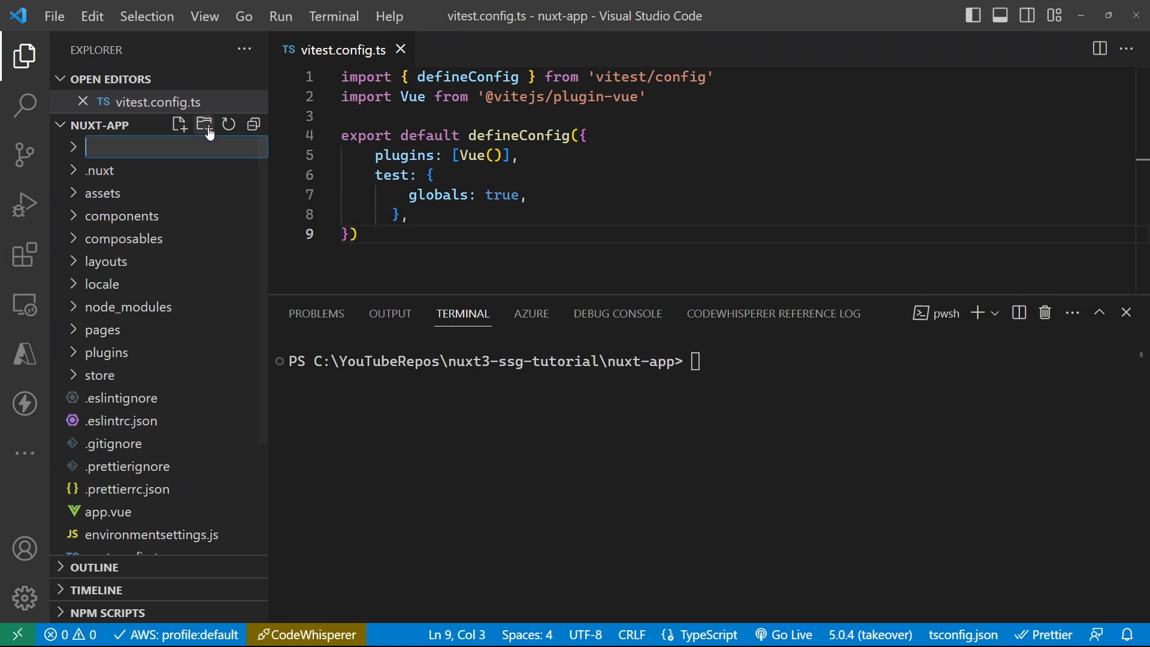
pyautogui.write('tests')
pyautogui.write('import.')
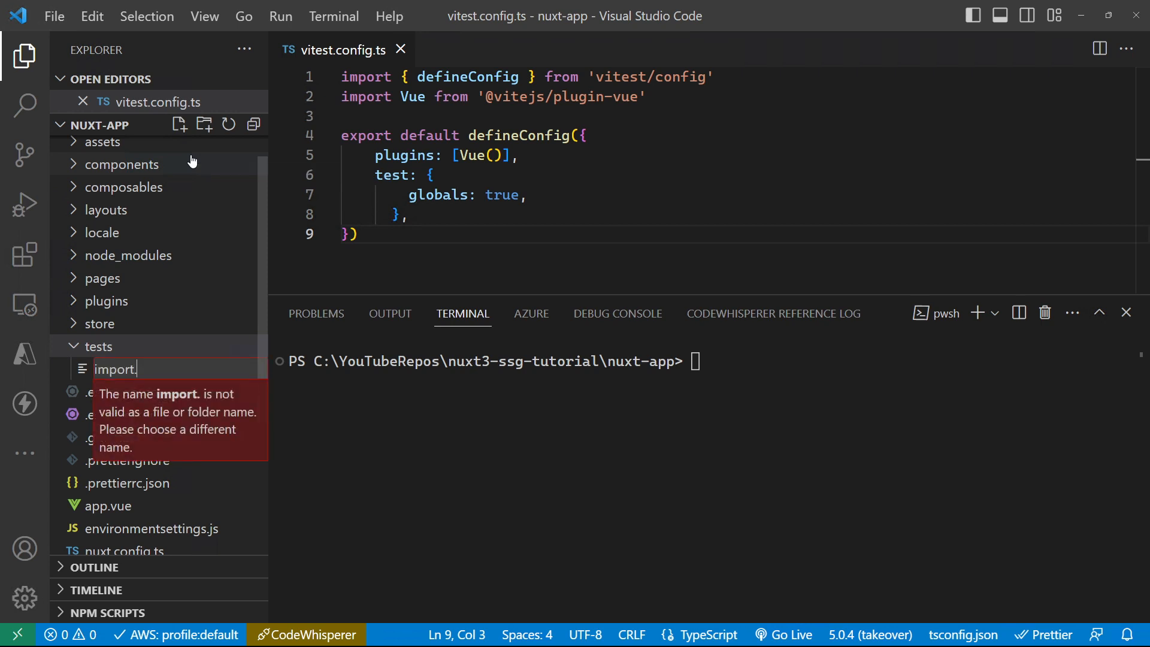
pyautogui.write('test.')
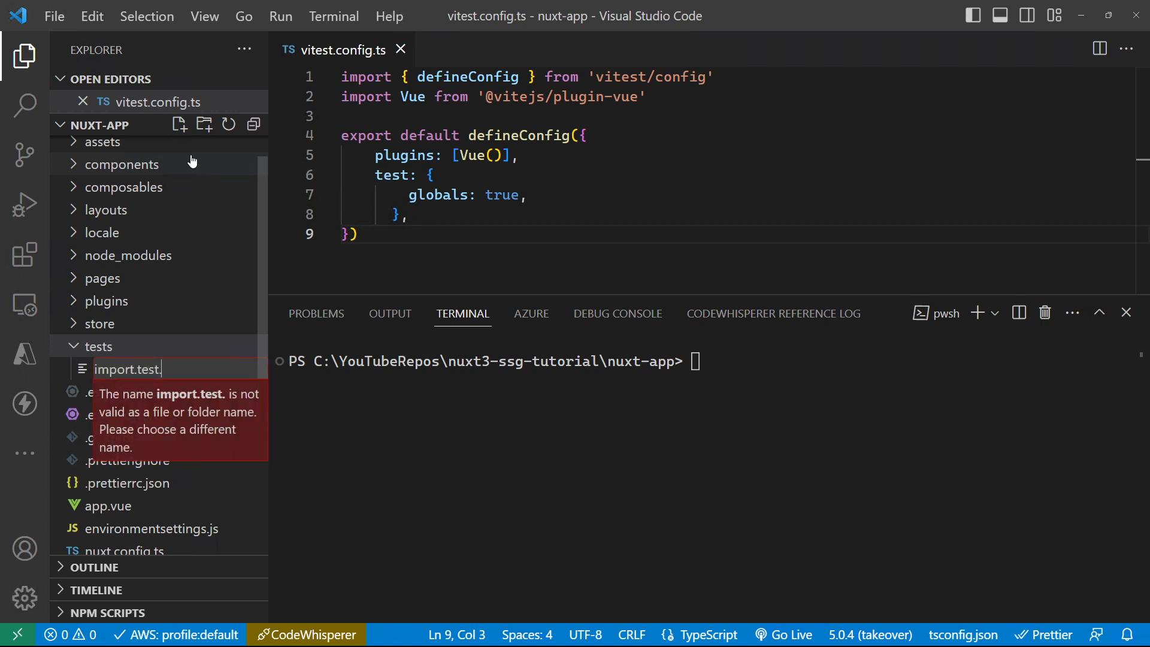
pyautogui.press('Enter')
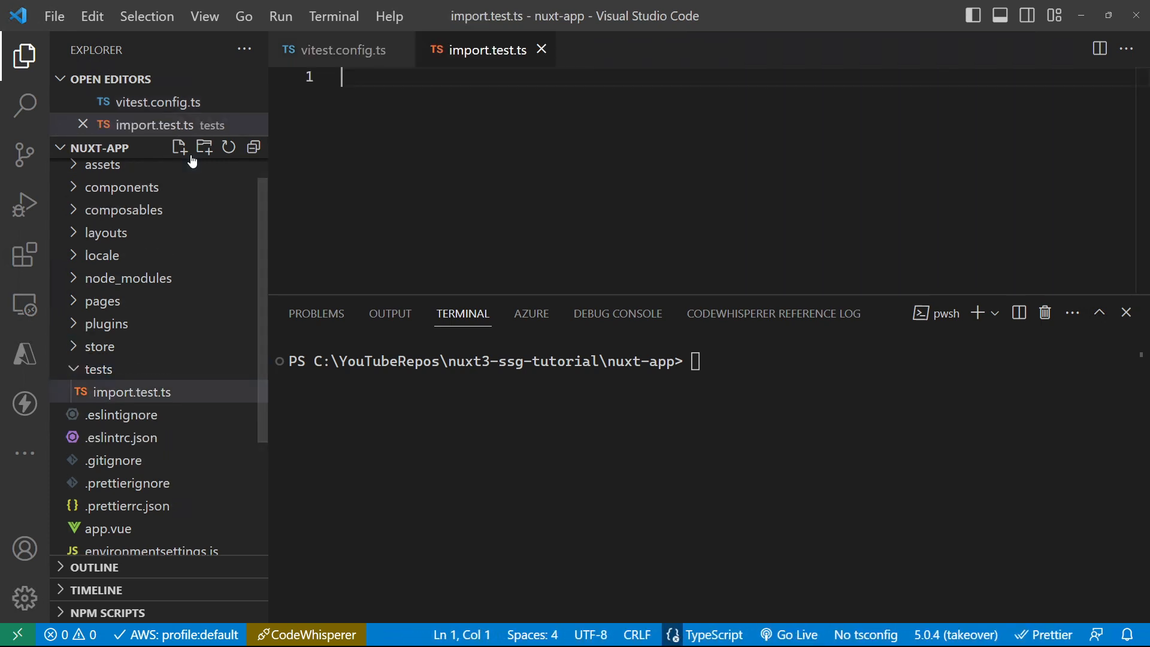
pyautogui.moveTo(98, 210)
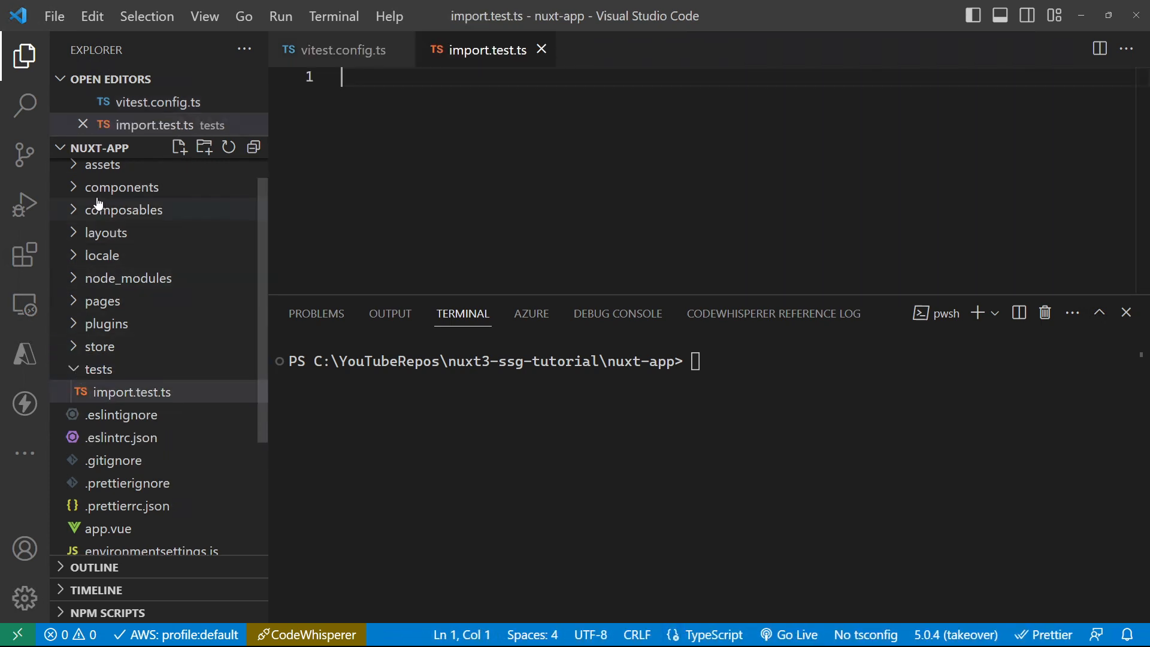
pyautogui.moveTo(71, 193)
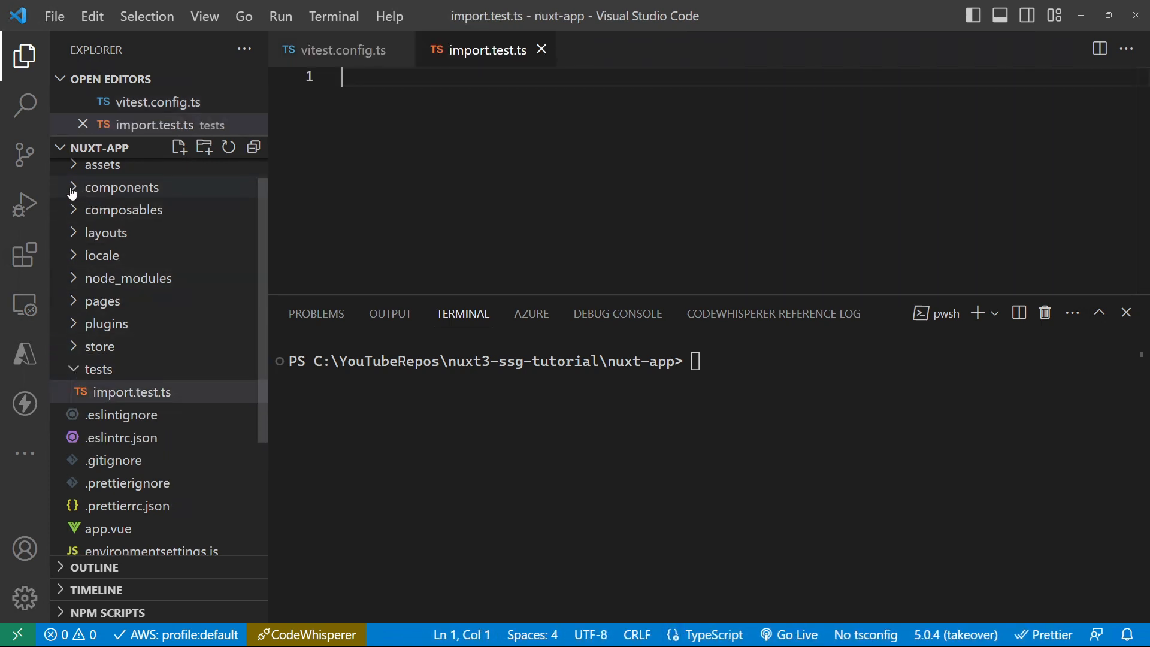
pyautogui.click(122, 187)
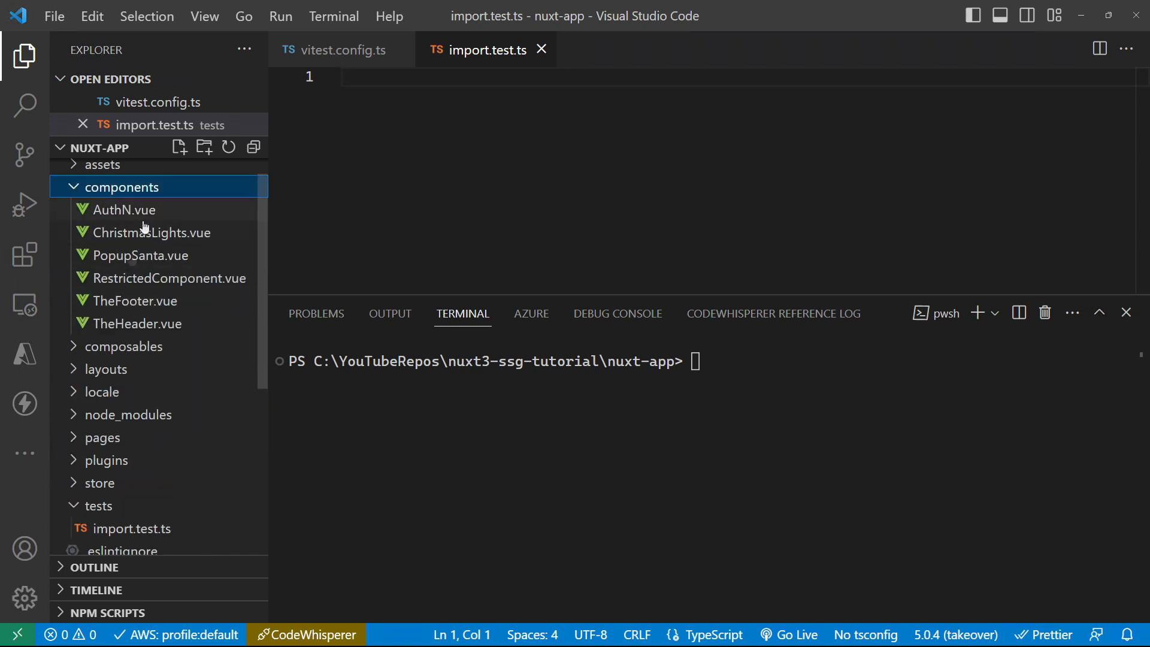
pyautogui.click(120, 186)
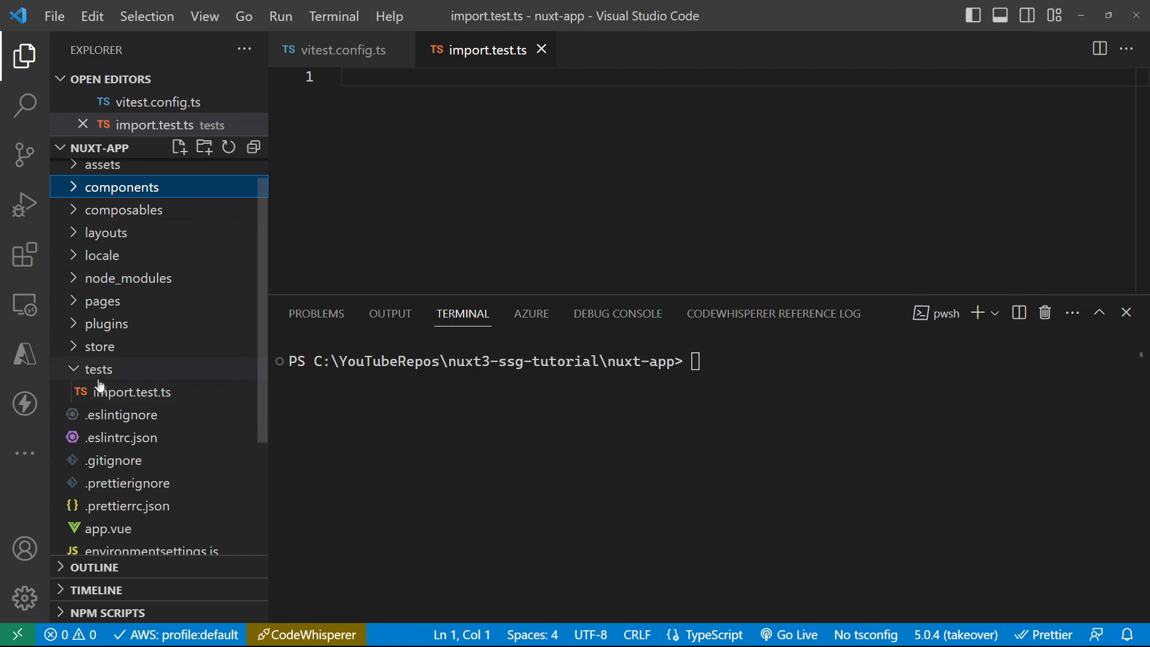
pyautogui.moveTo(133, 392)
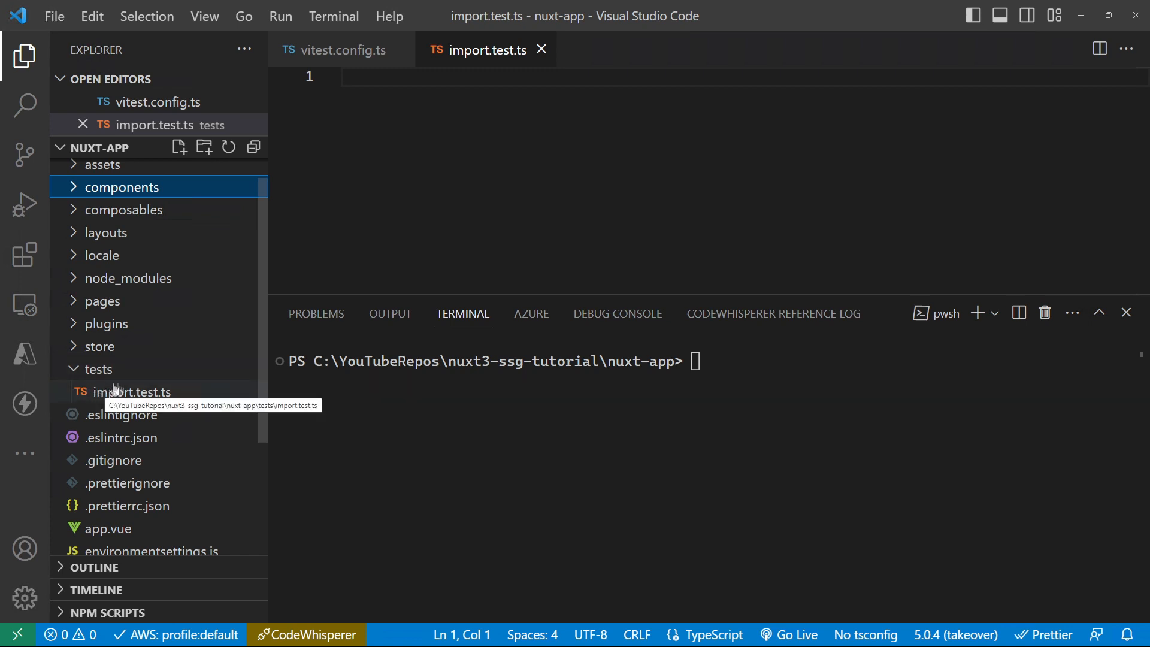
pyautogui.moveTo(110, 403)
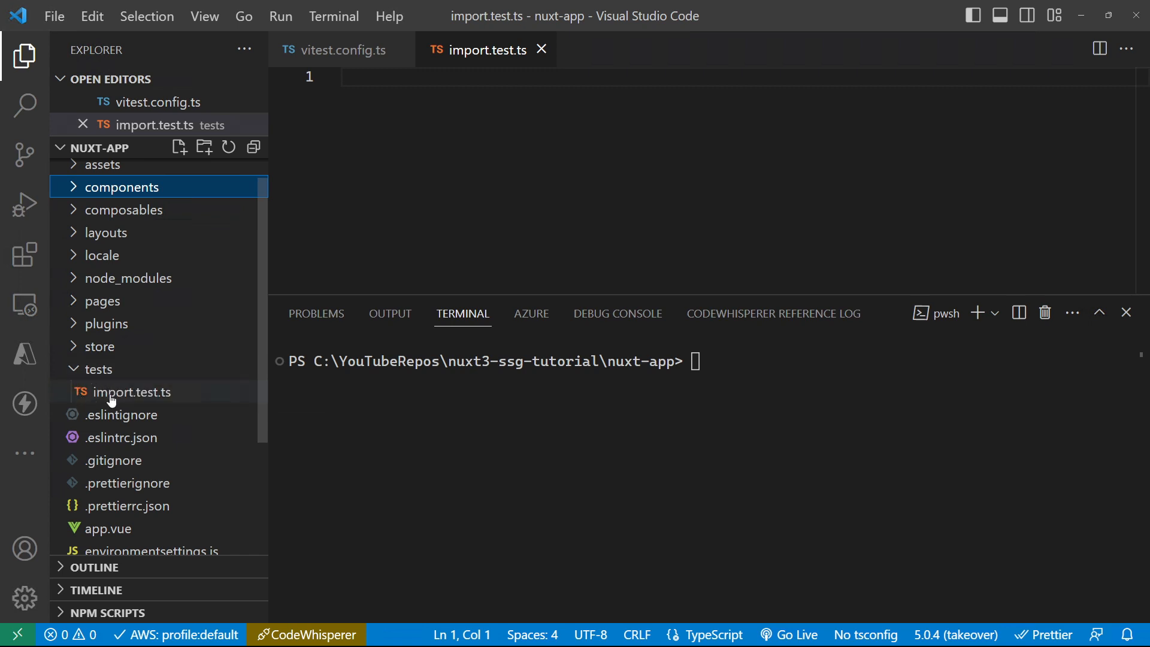
pyautogui.moveTo(133, 392)
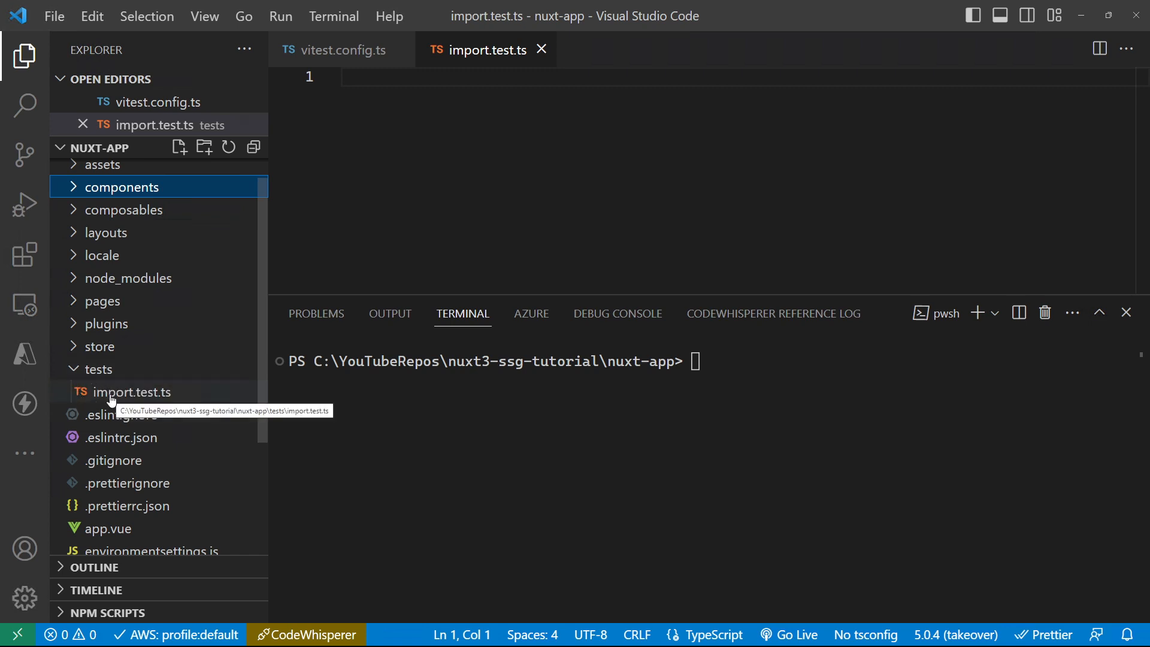
pyautogui.click(134, 392)
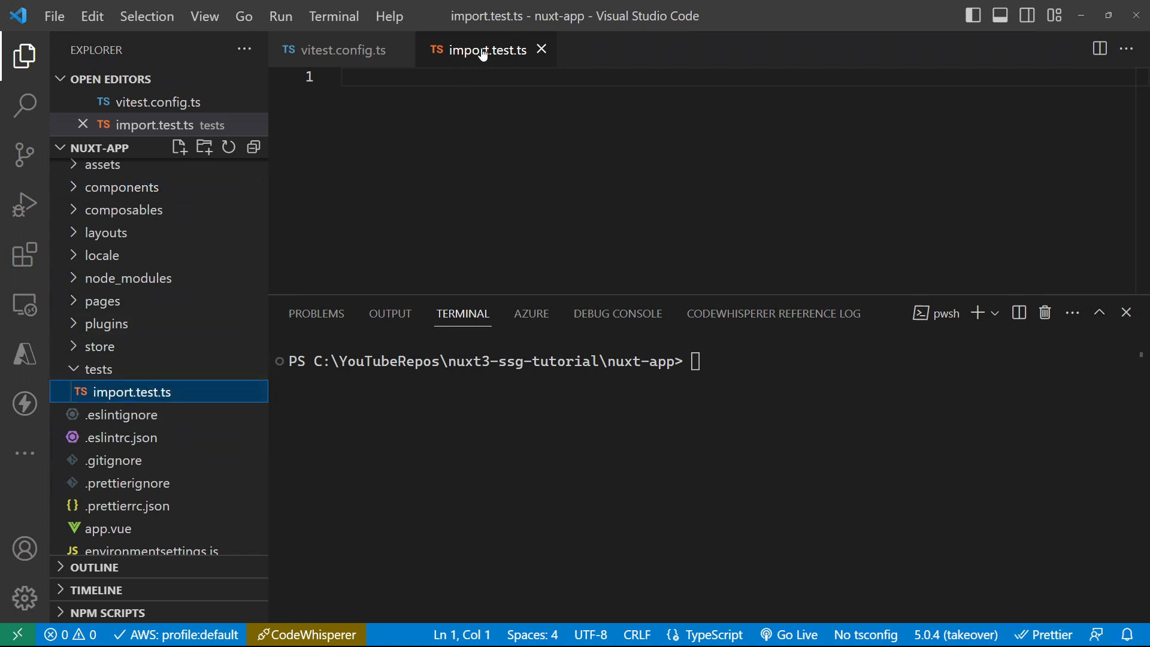
pyautogui.moveTo(517, 59)
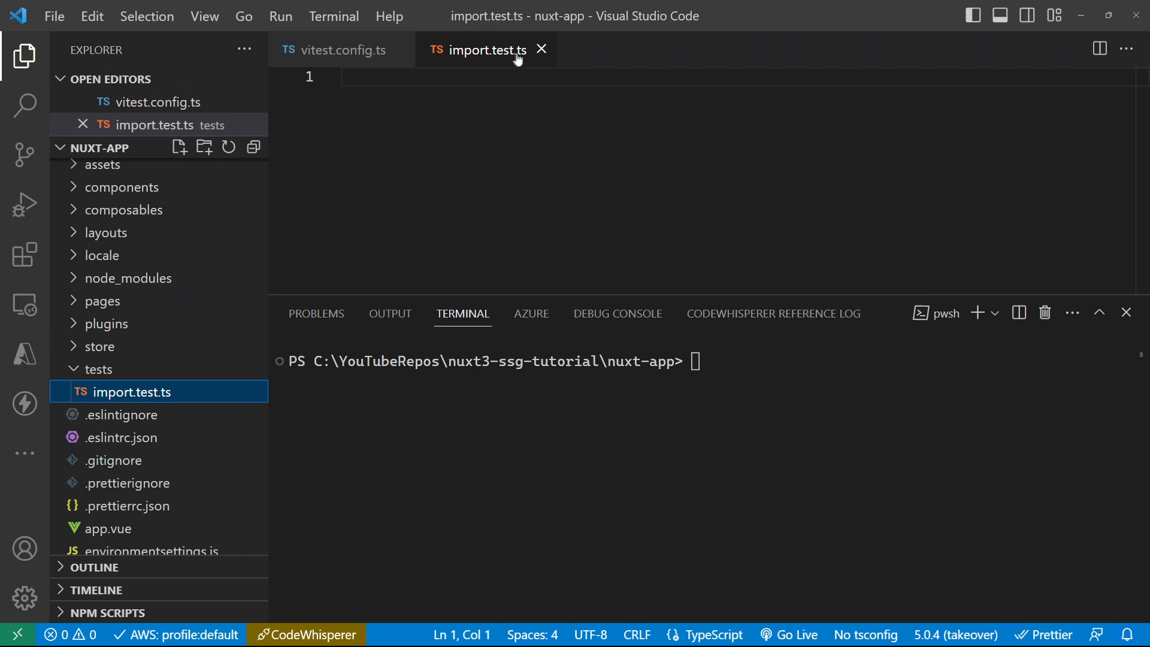
pyautogui.moveTo(522, 58)
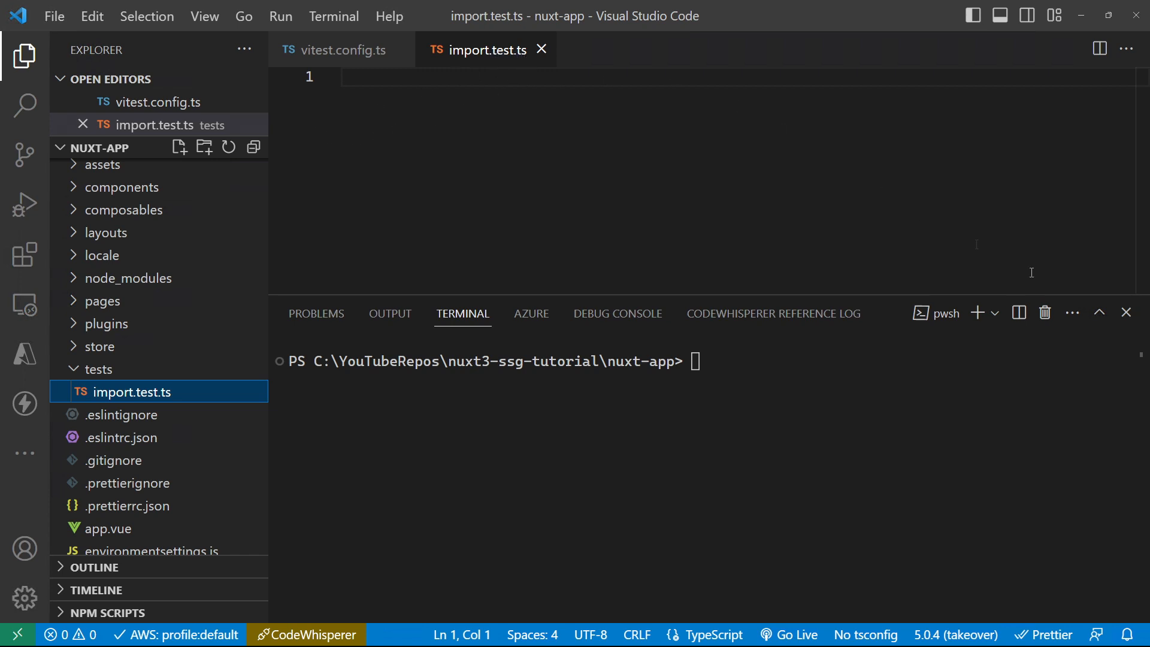
pyautogui.moveTo(1126, 311)
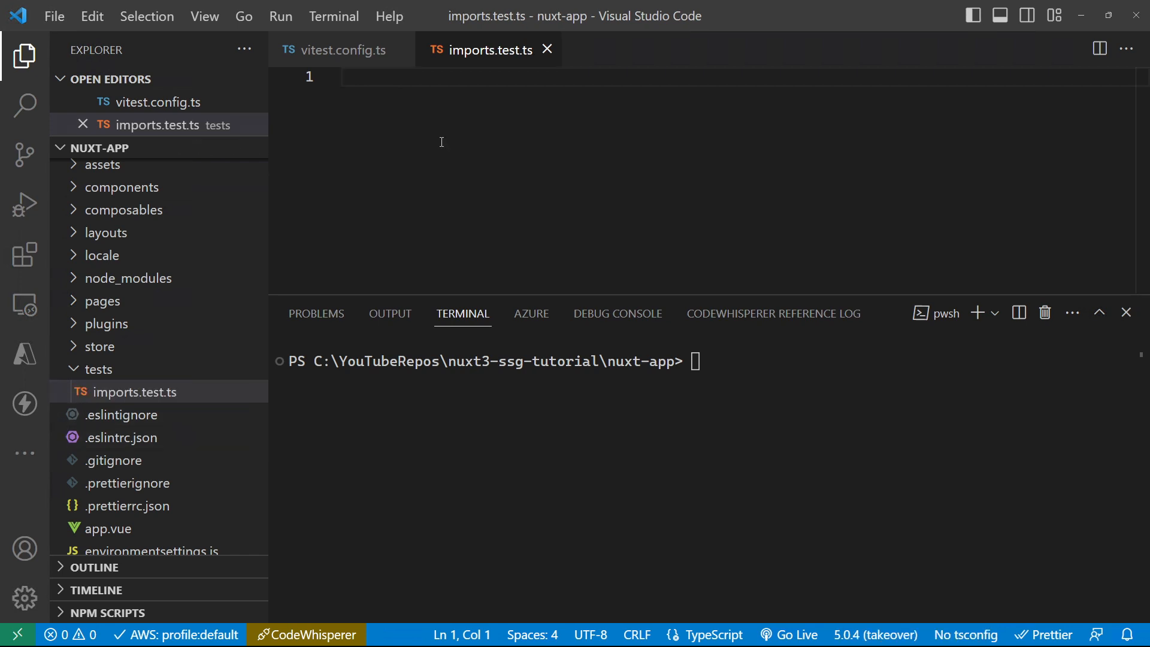
# Write describe('import vue components') with an async test('normal imports as expected') stub in imports.test.ts
pyautogui.write("describe('import vue components', () => {")
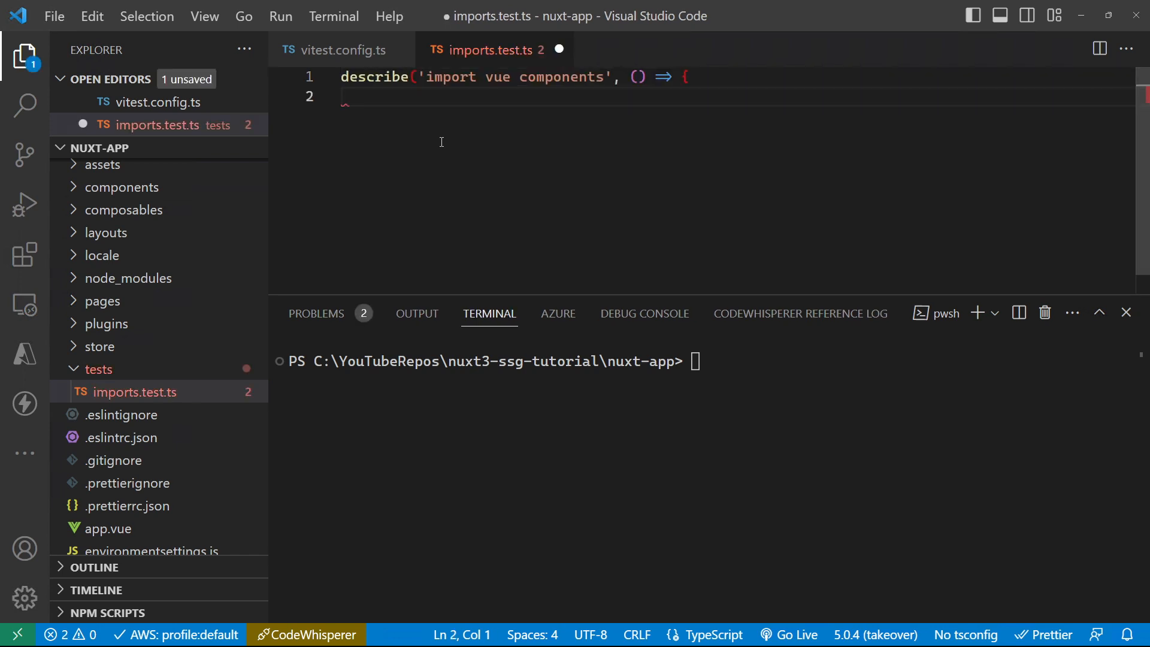
pyautogui.write('})')
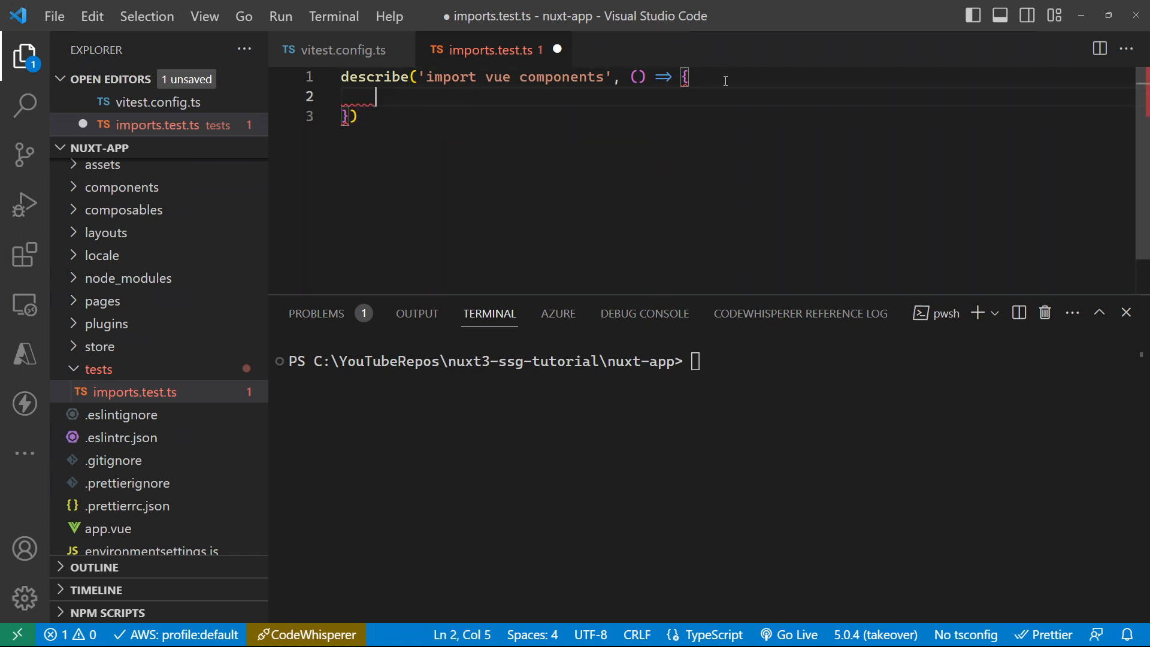
pyautogui.write('te')
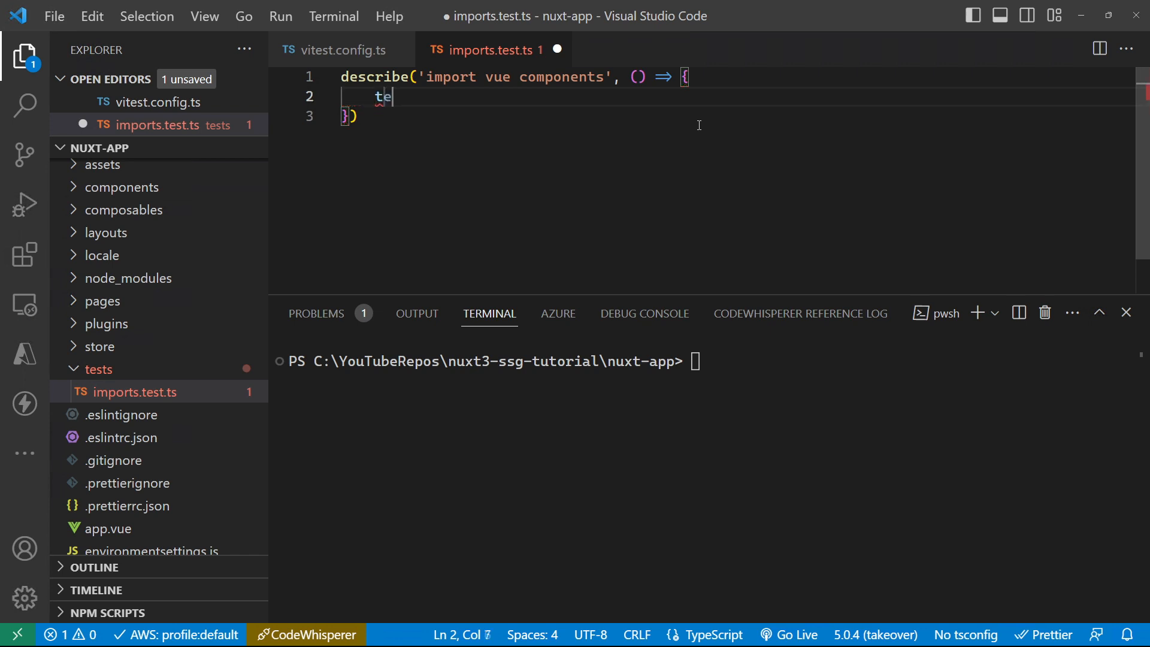
pyautogui.write("st('")
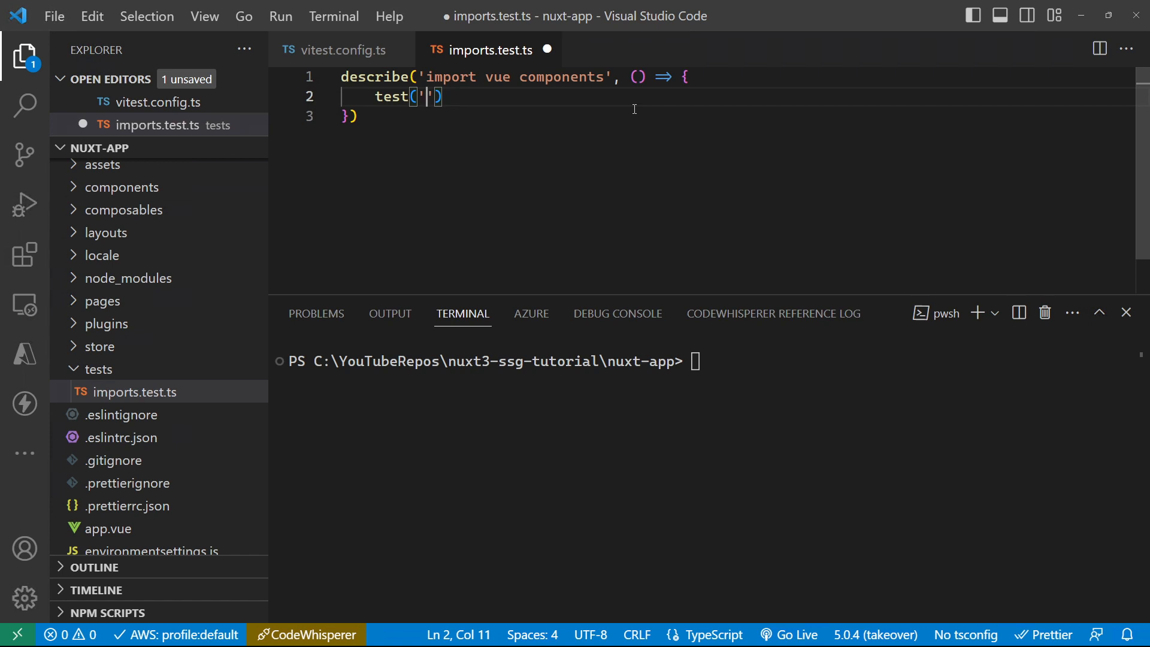
pyautogui.write('normal imports as expected')
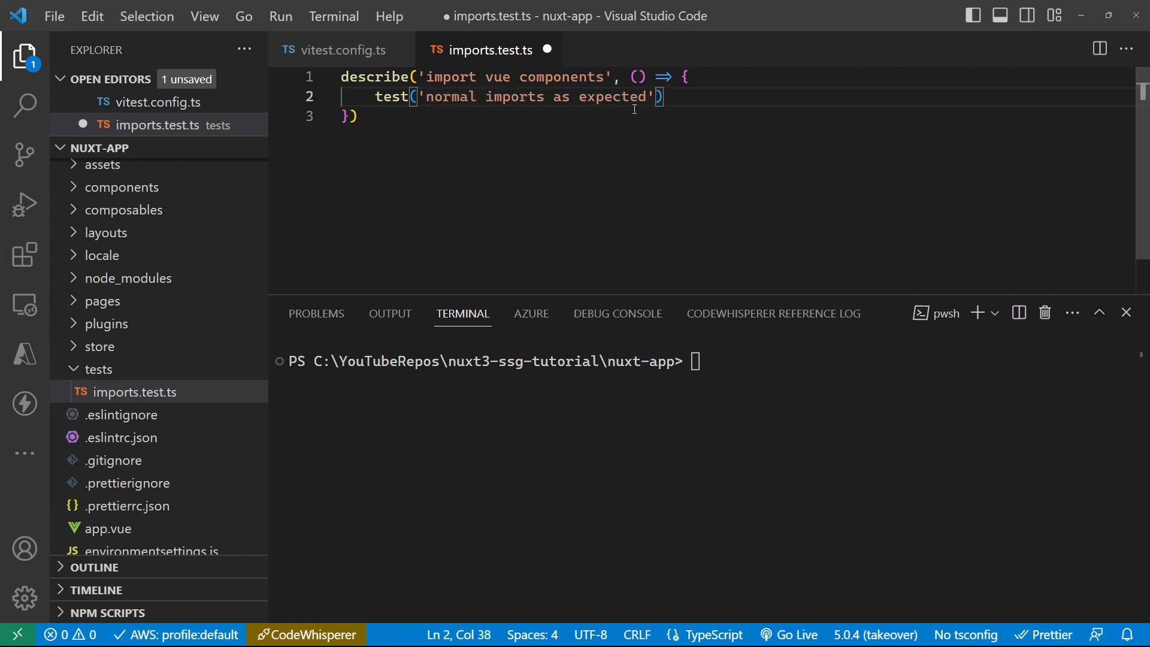
pyautogui.write(', async (')
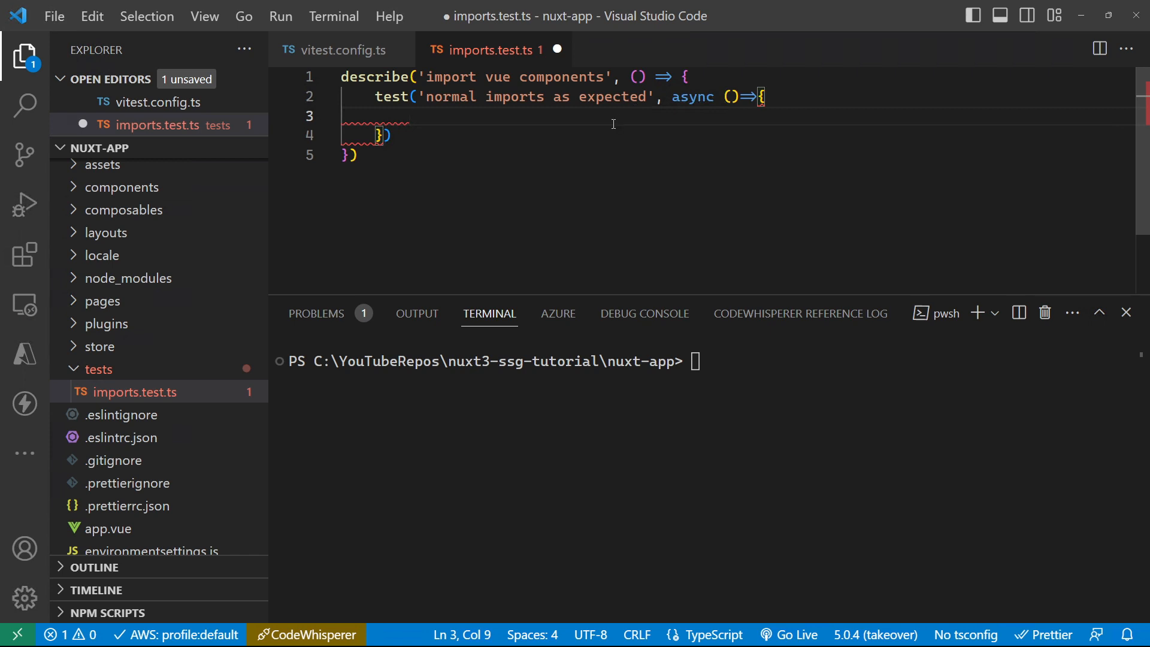
# Await import('../components/ChristmasLights.vue') into cmp and begin an expect(cmp) assertion
pyautogui.write('const')
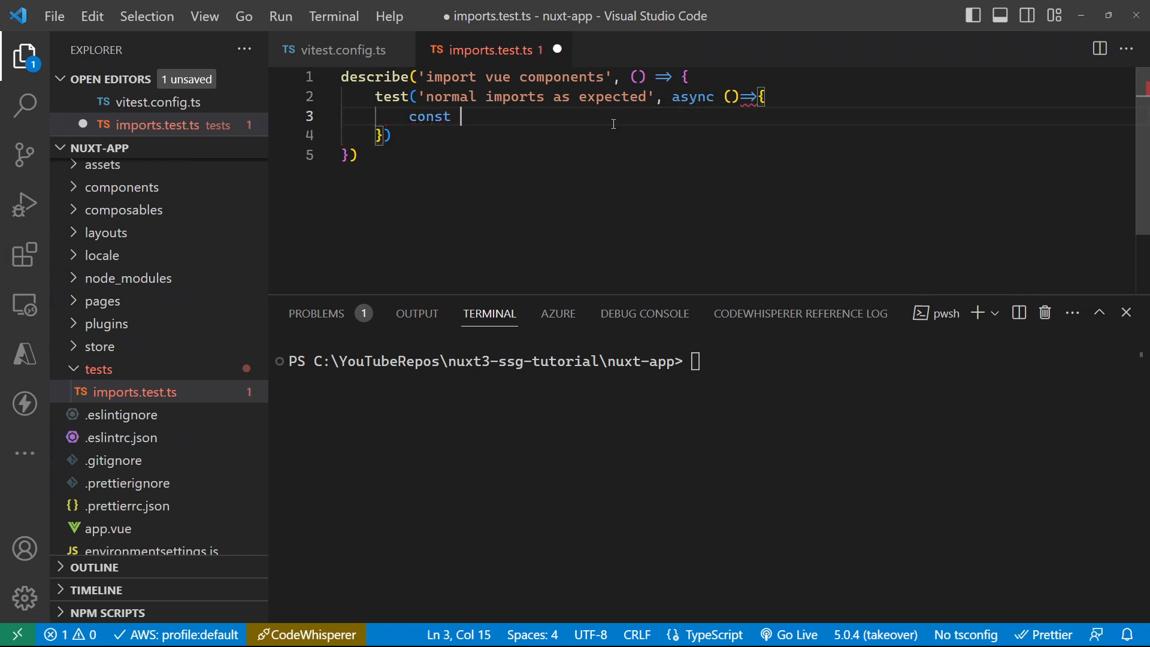
pyautogui.write('cmp = await import')
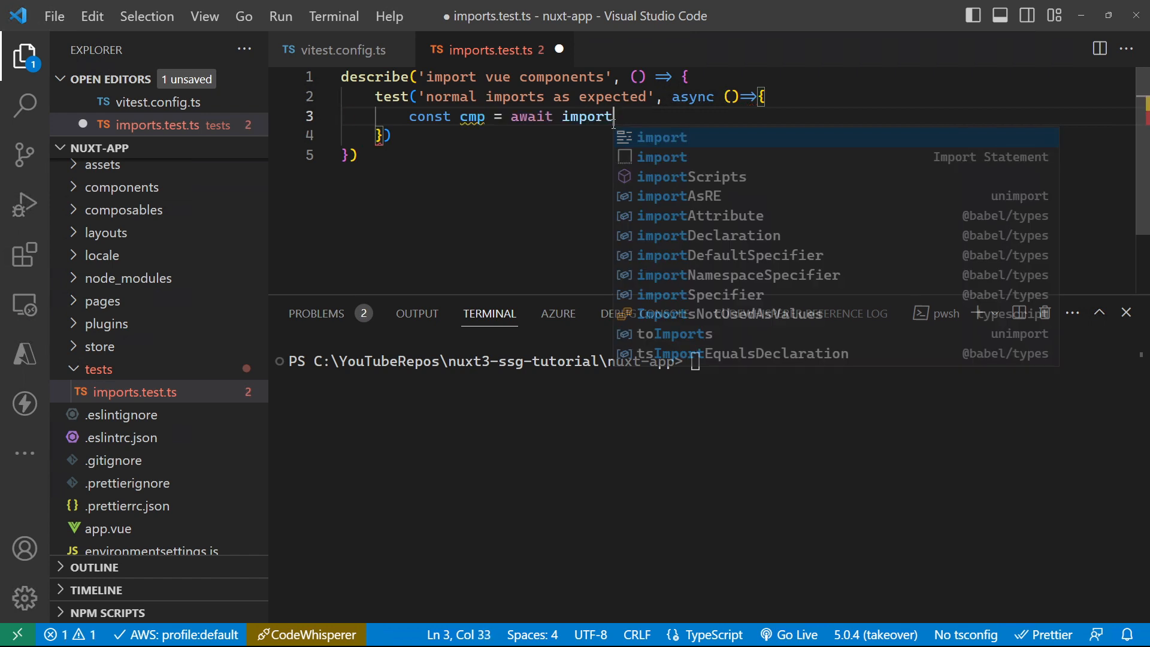
pyautogui.write("('..')")
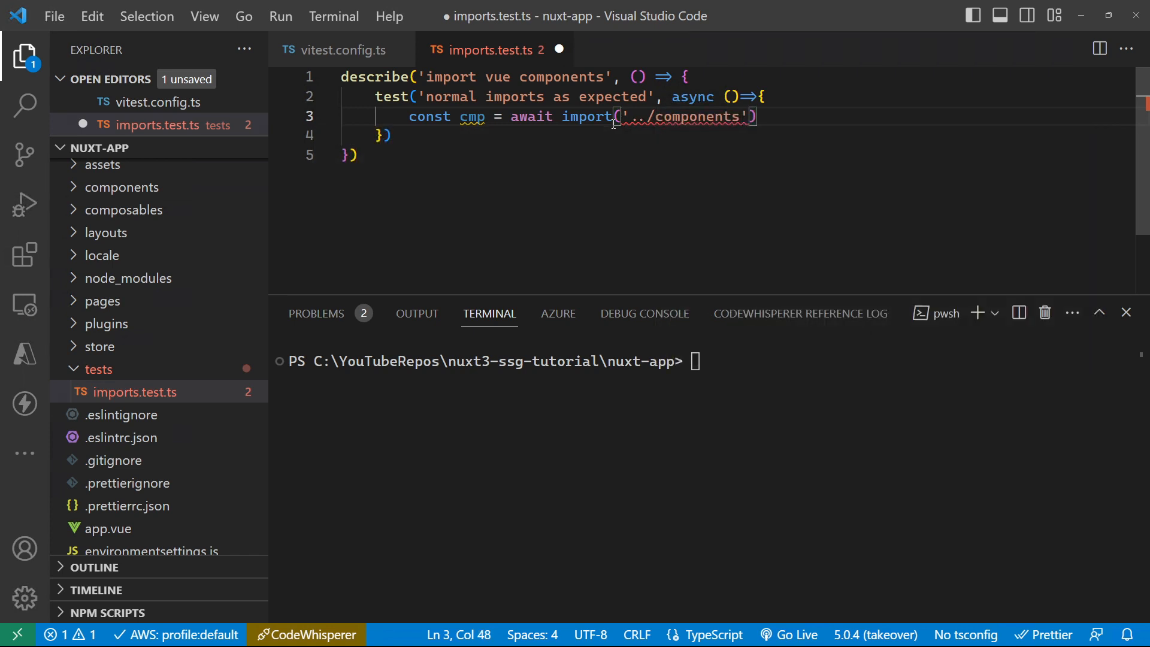
pyautogui.write('/ChristmasLights.vu')
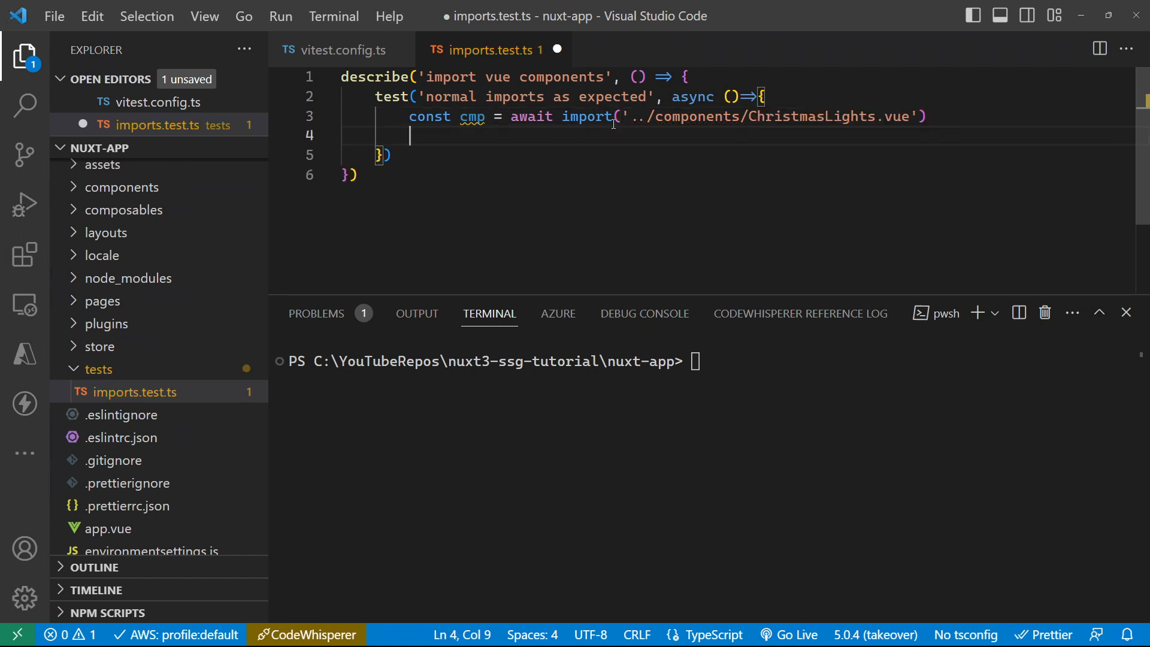
pyautogui.write('expect(')
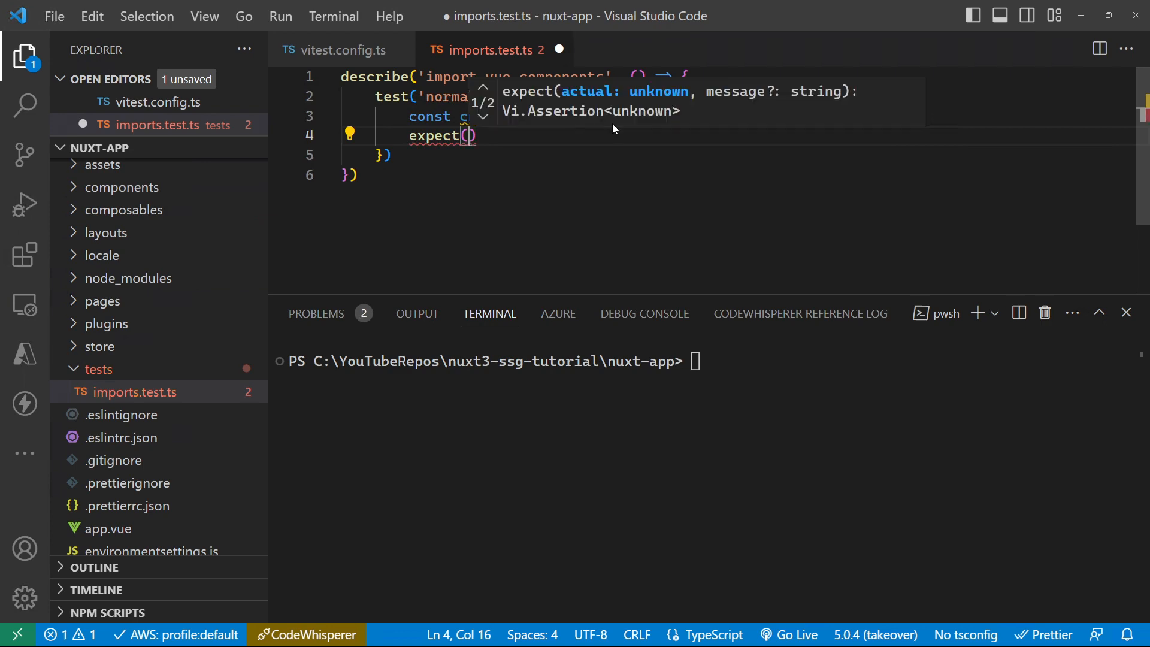
pyautogui.write('cpm')
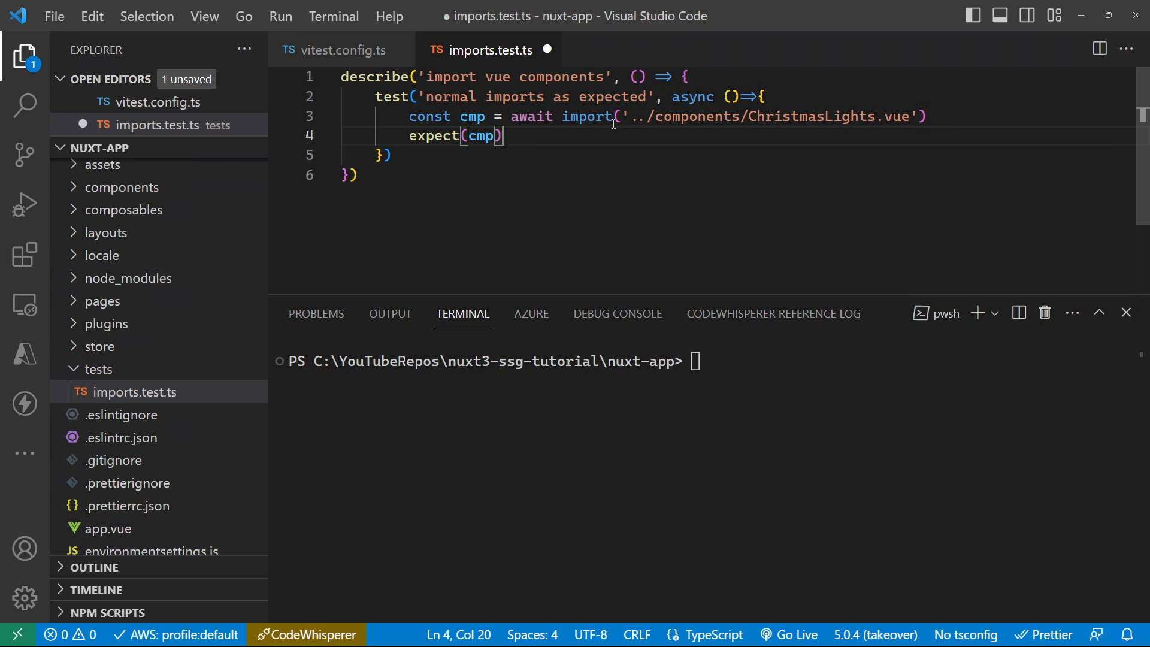
pyautogui.write('.')
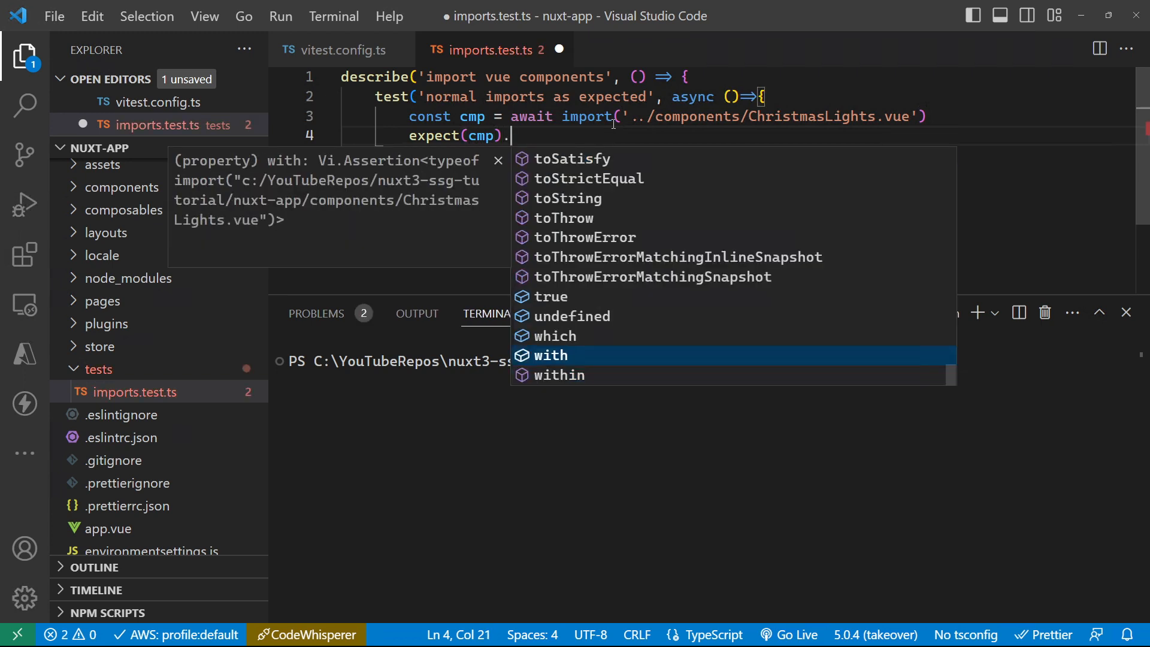
pyautogui.press('Escape')
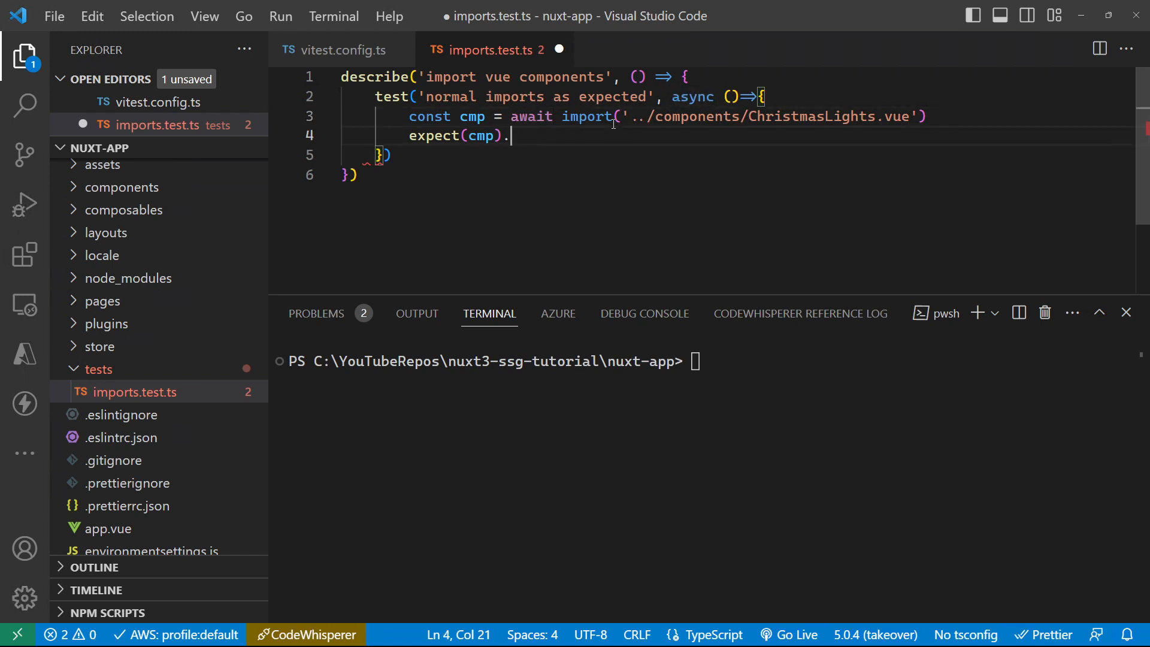
pyautogui.write('to')
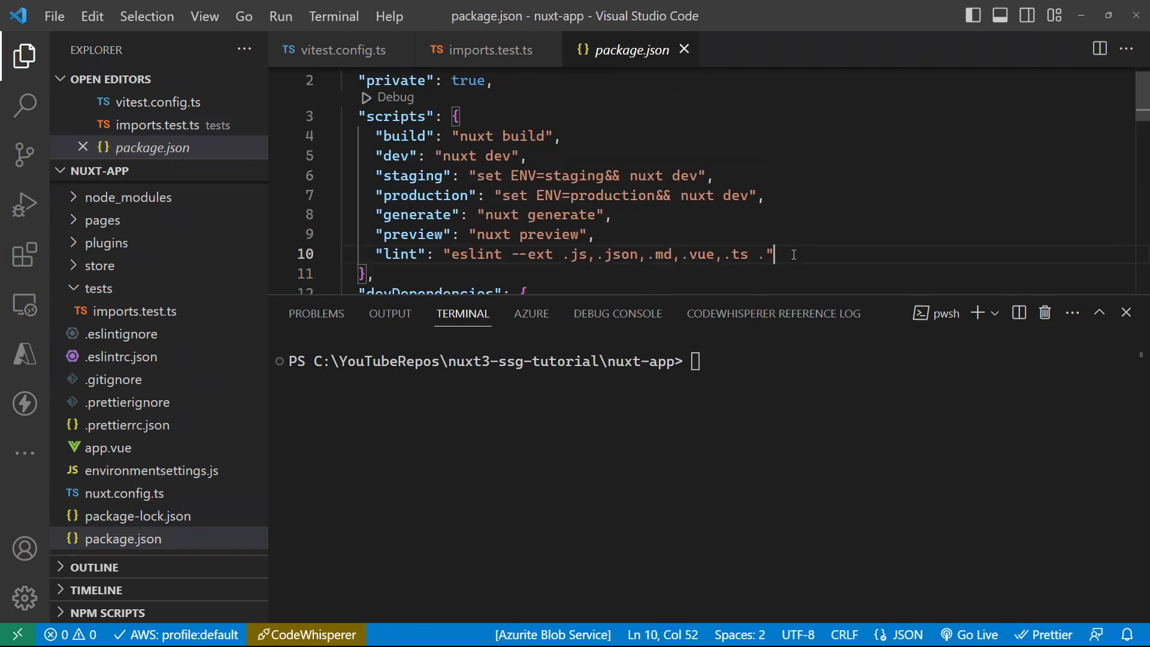
# Add a "test": "vitest" script to package.json, save, and begin npm run
pyautogui.write('"test": "')
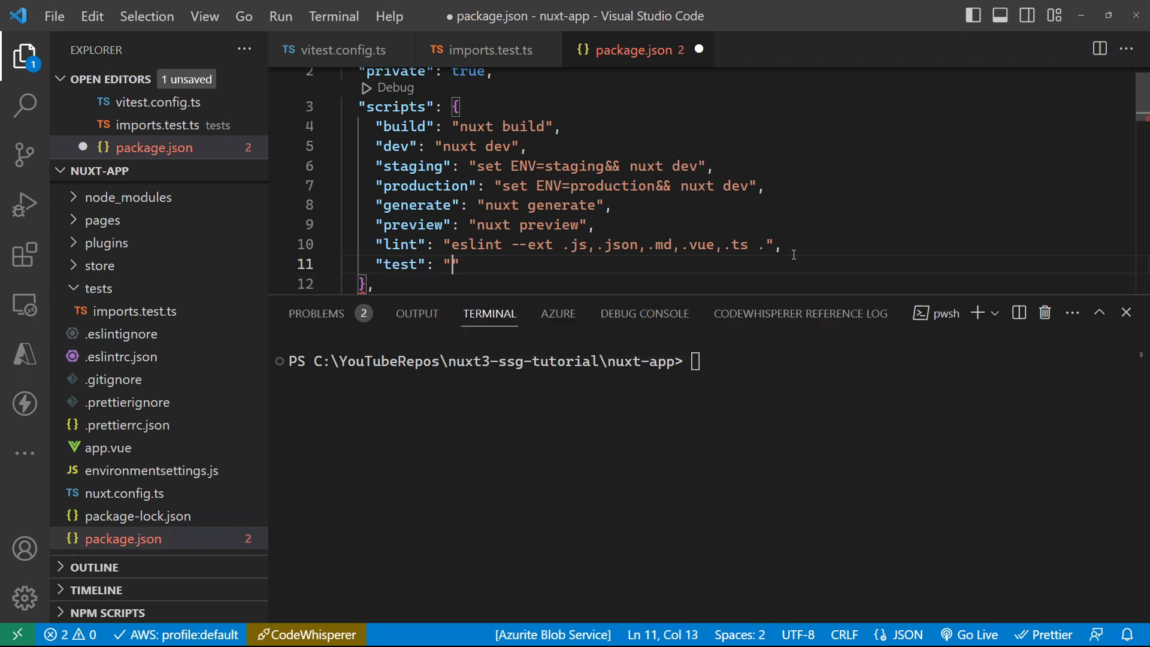
pyautogui.write('vitest')
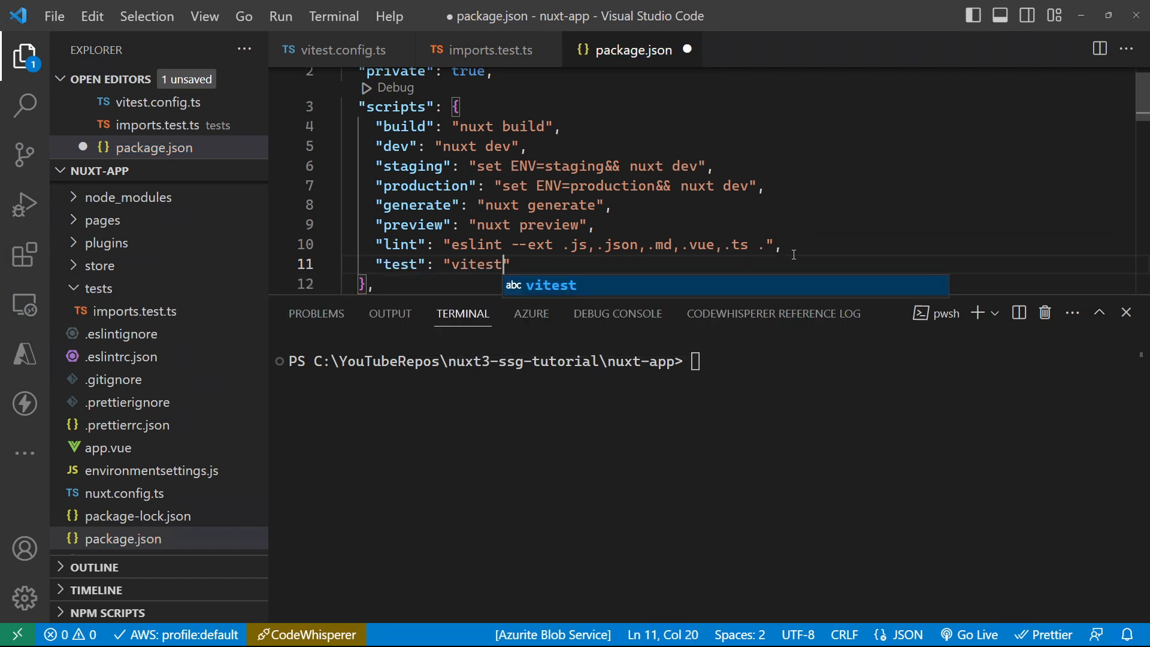
pyautogui.write('npm run')
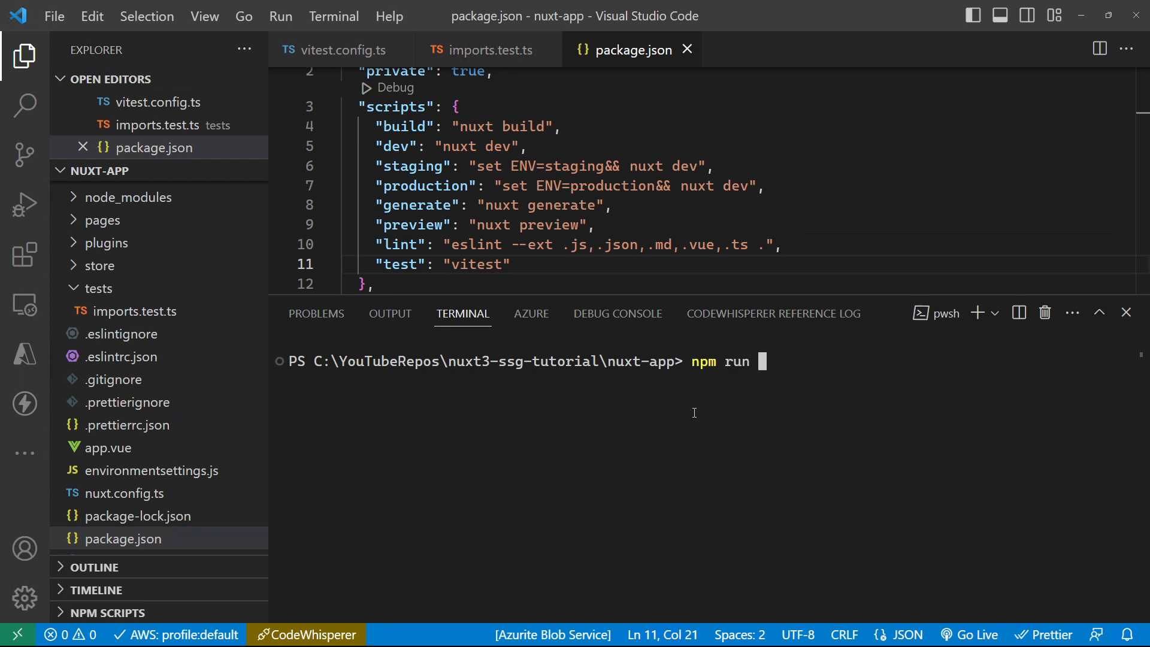
# Run npm run test and confirm Vitest reports 1 passed for imports.test.ts
pyautogui.write('test')
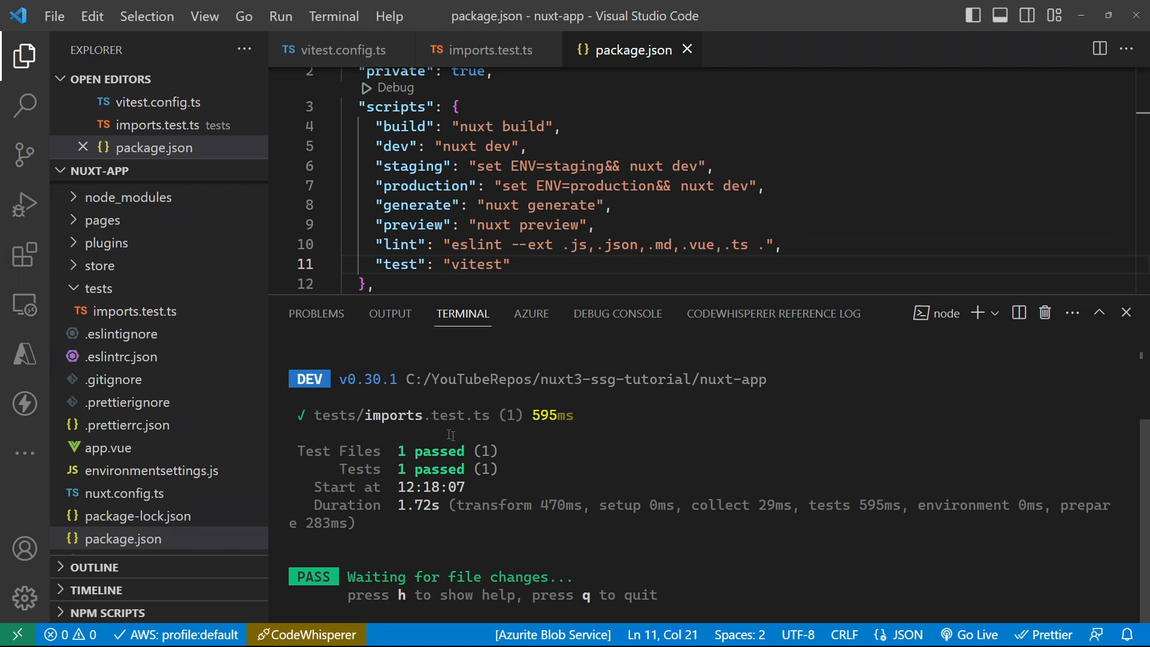
pyautogui.moveTo(417, 415)
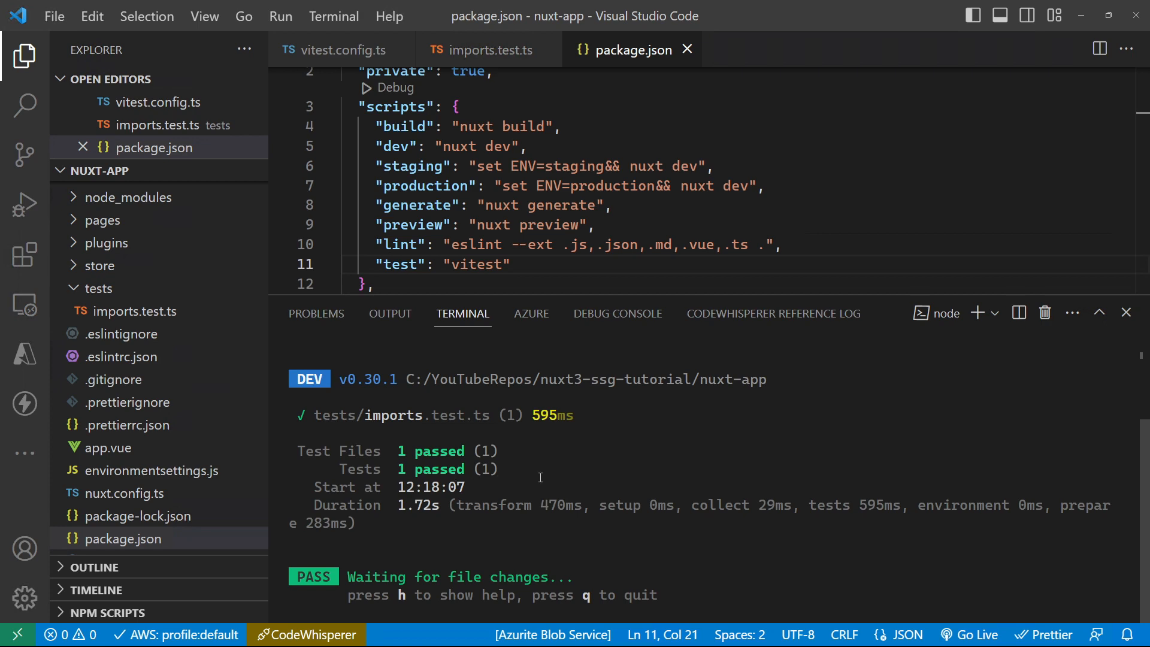
pyautogui.click(488, 50)
pyautogui.write("test('dynamic imports as expected', async () => {")
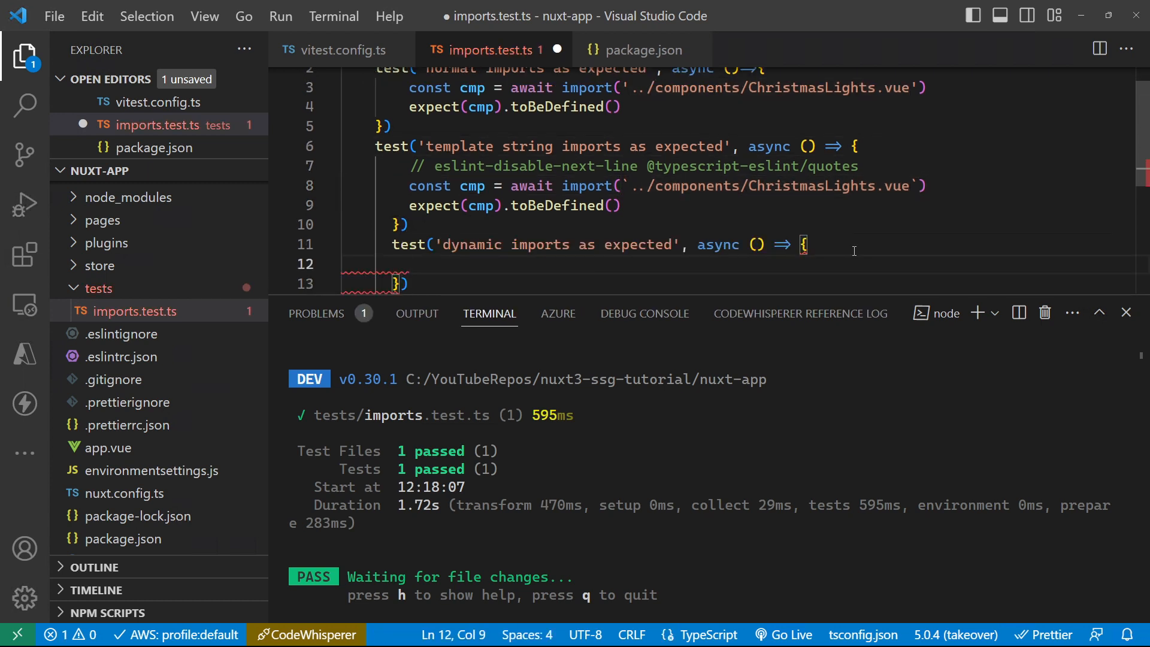
# Add template-string and dynamic-import ChristmasLights tests so Vitest shows 3 passed
pyautogui.write('cp')
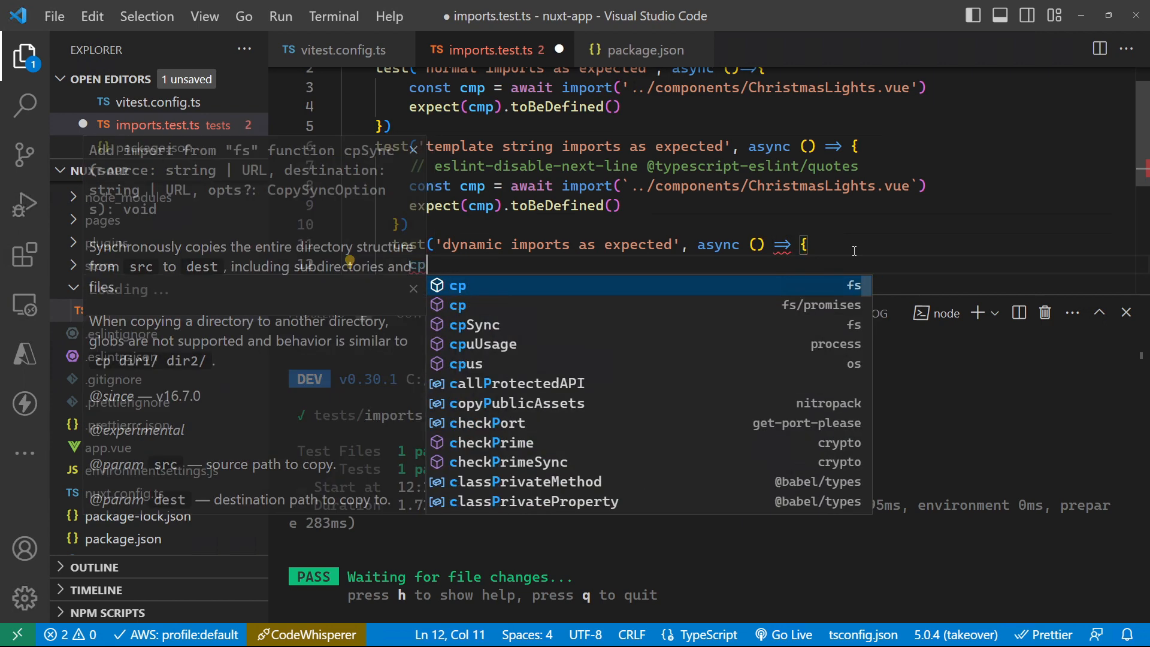
pyautogui.write('c')
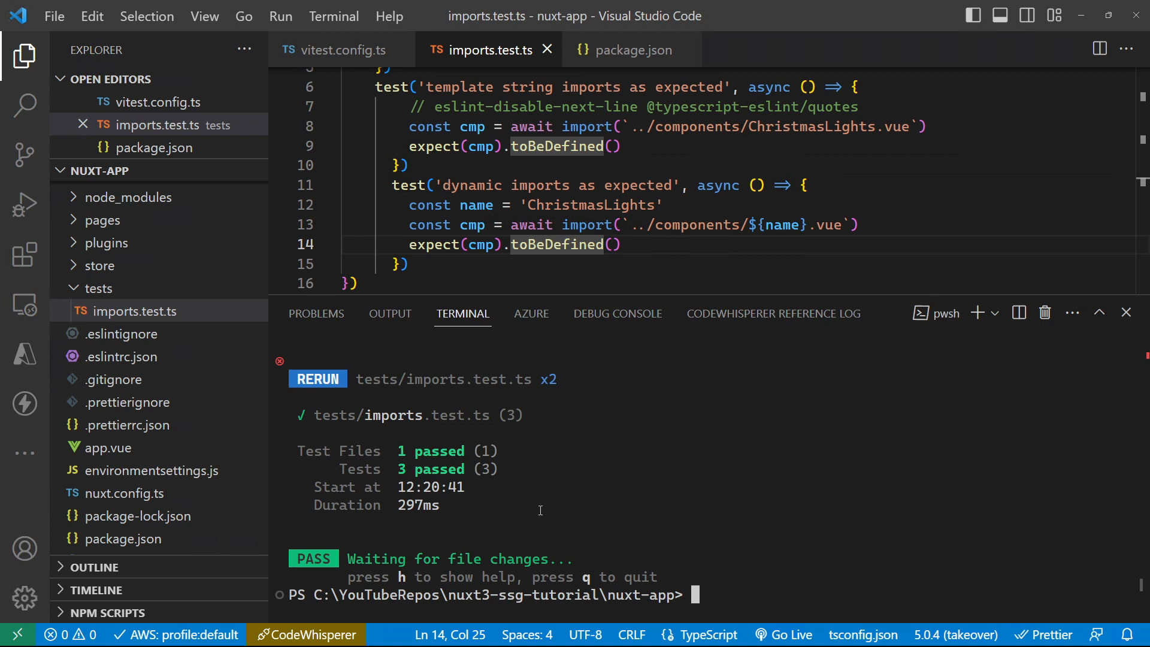
pyautogui.moveTo(353, 126)
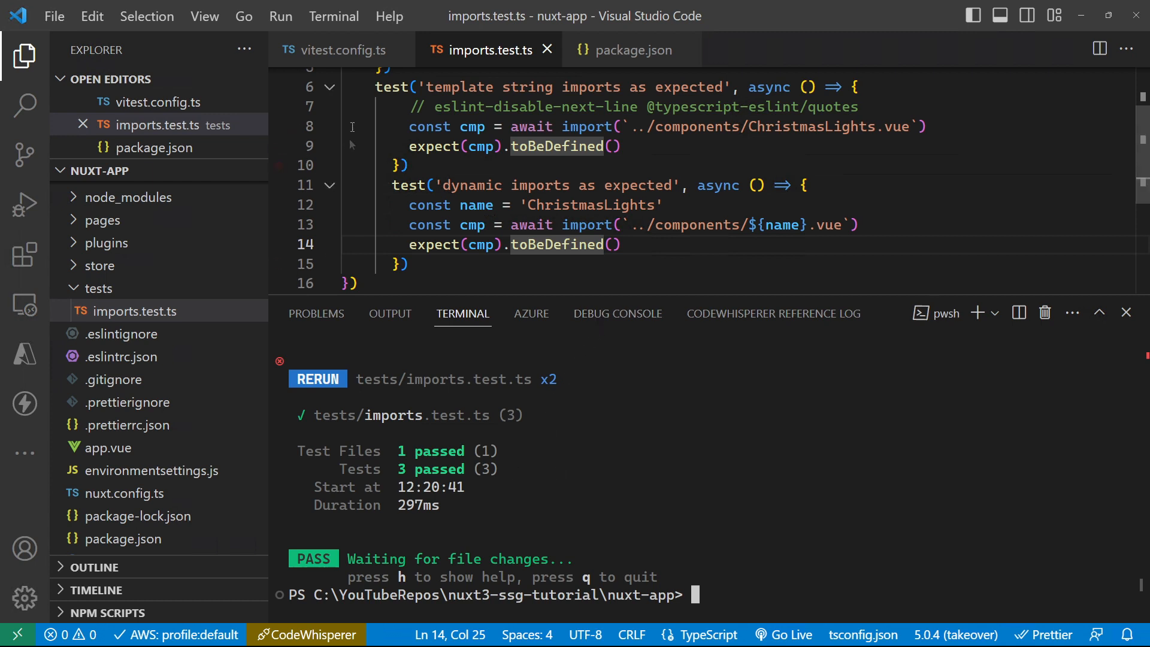
pyautogui.click(25, 255)
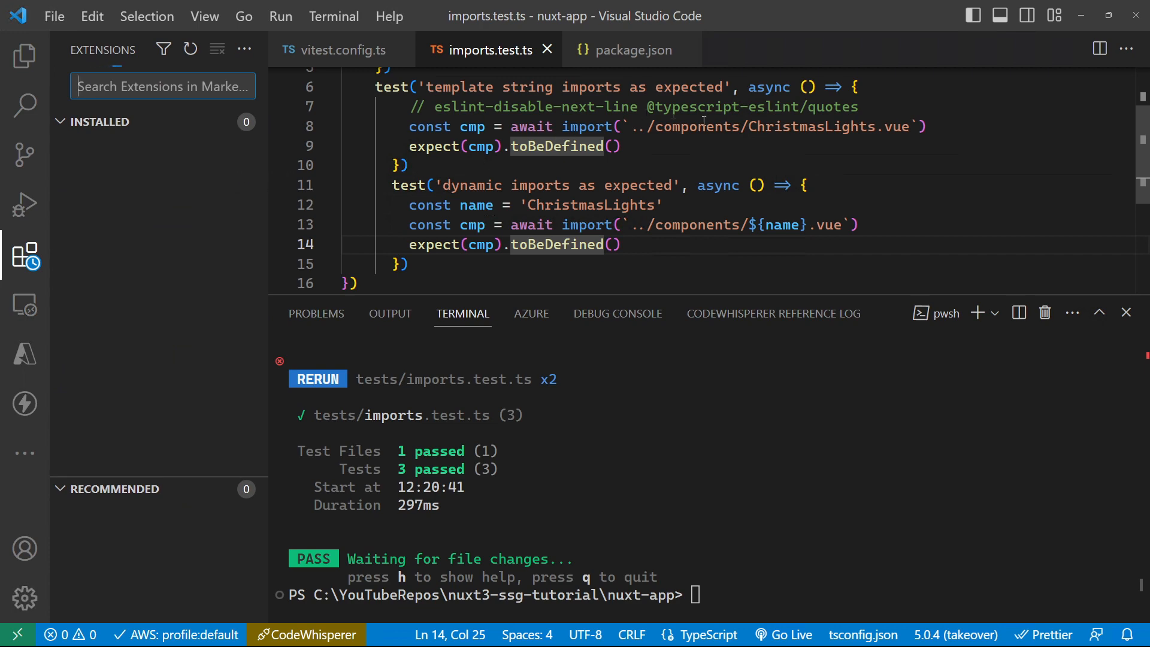
pyautogui.write('vitest')
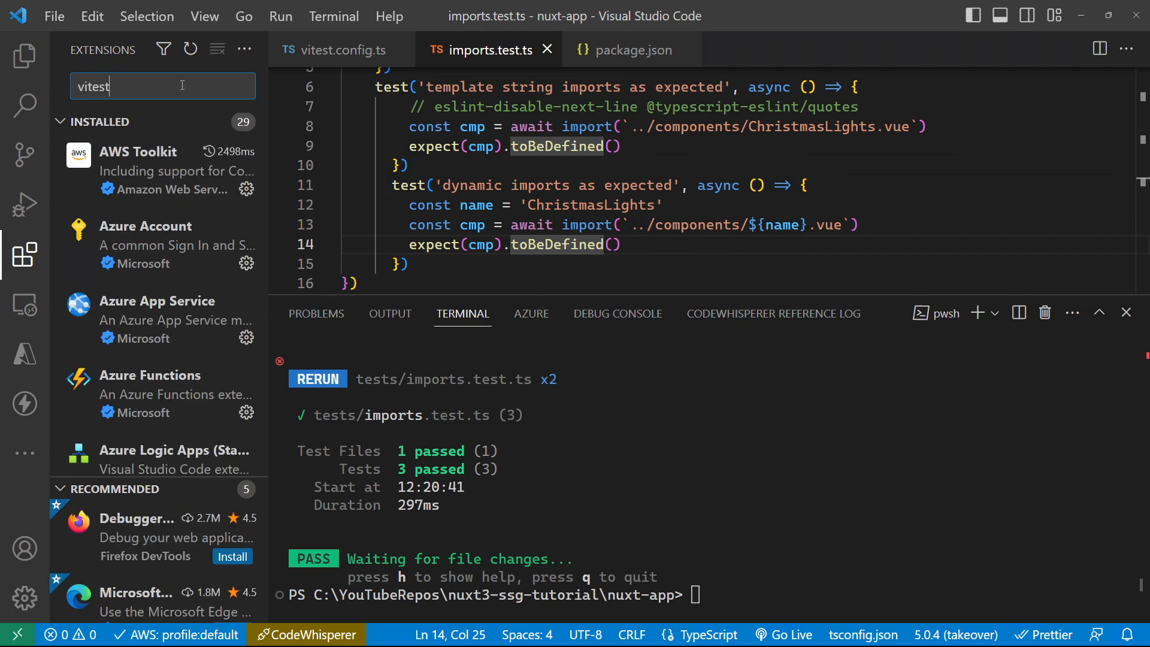
pyautogui.click(116, 129)
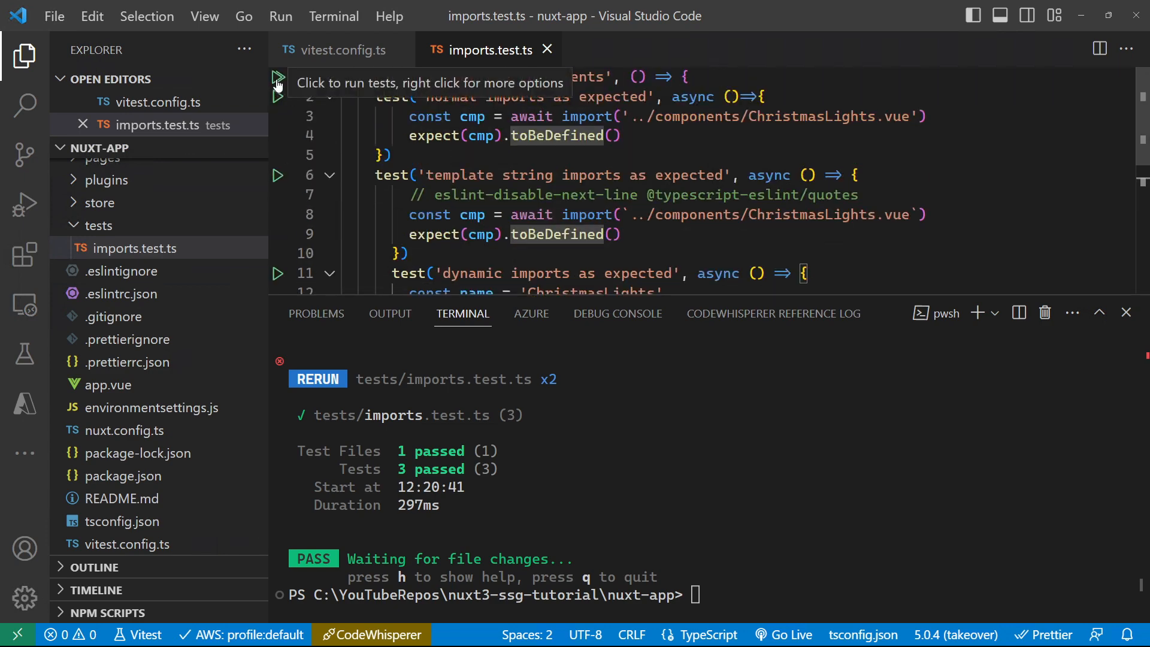
pyautogui.moveTo(23, 356)
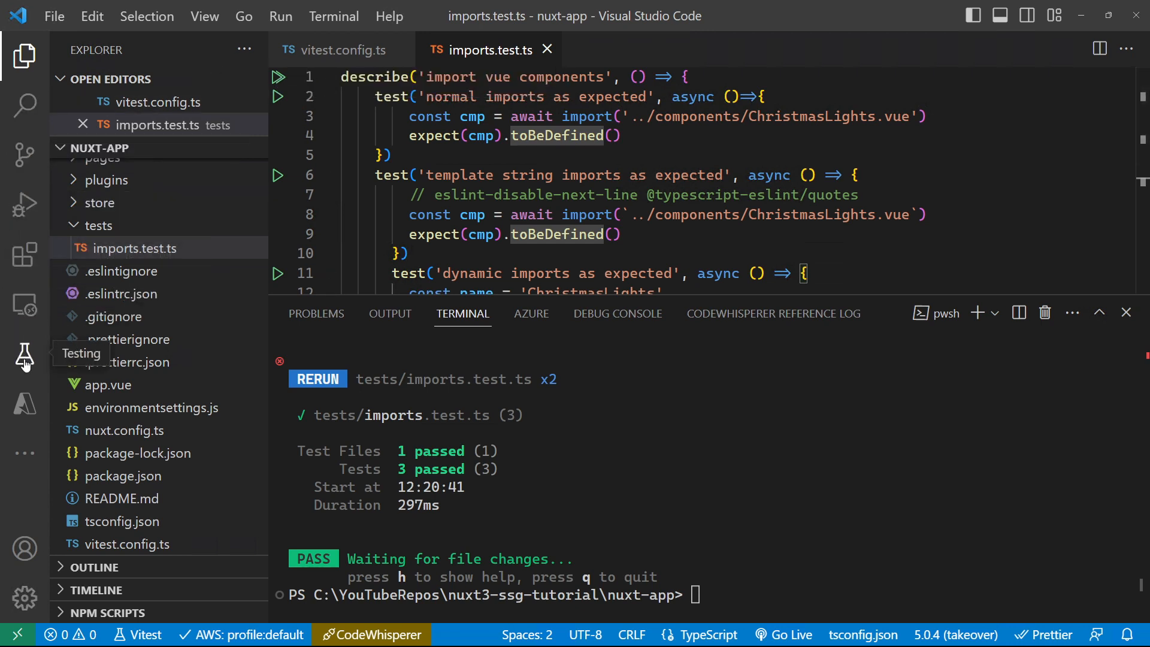
# In the Testing panel, expand imports.test.ts and its suite, then run the normal imports test
pyautogui.click(24, 355)
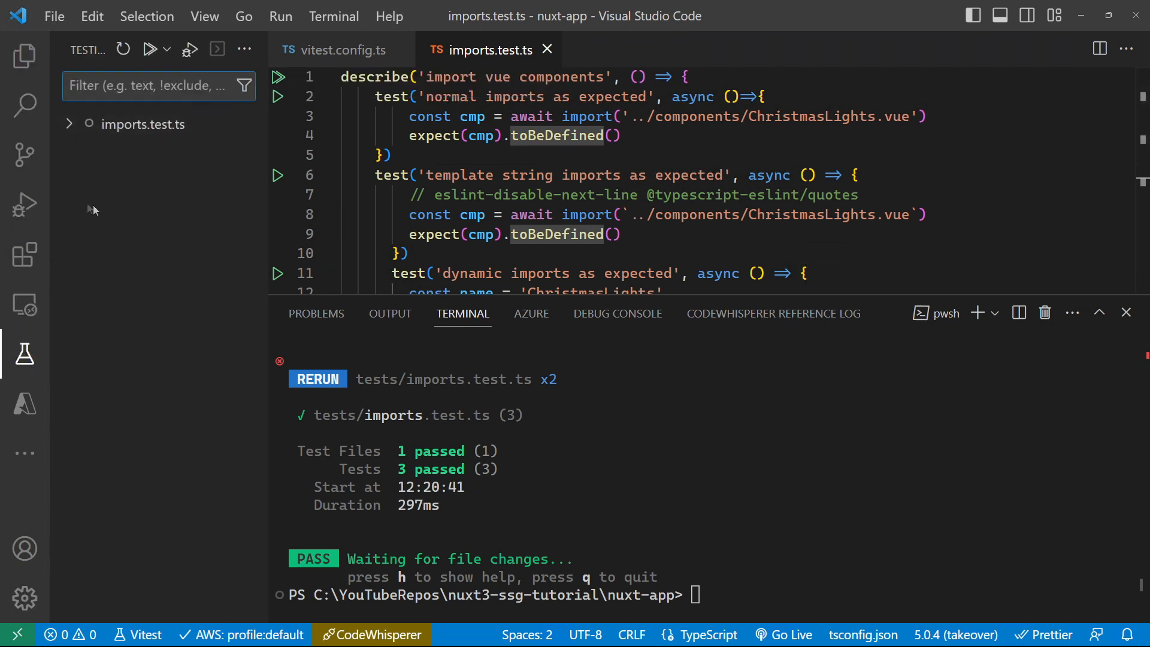
pyautogui.click(68, 124)
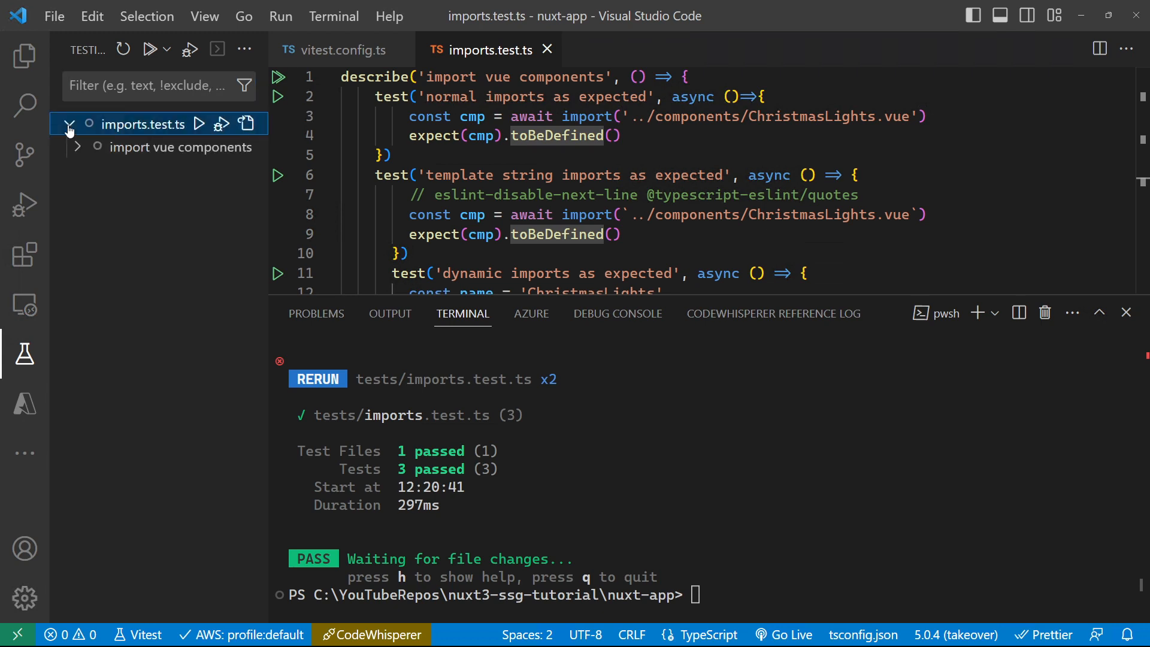
pyautogui.click(76, 147)
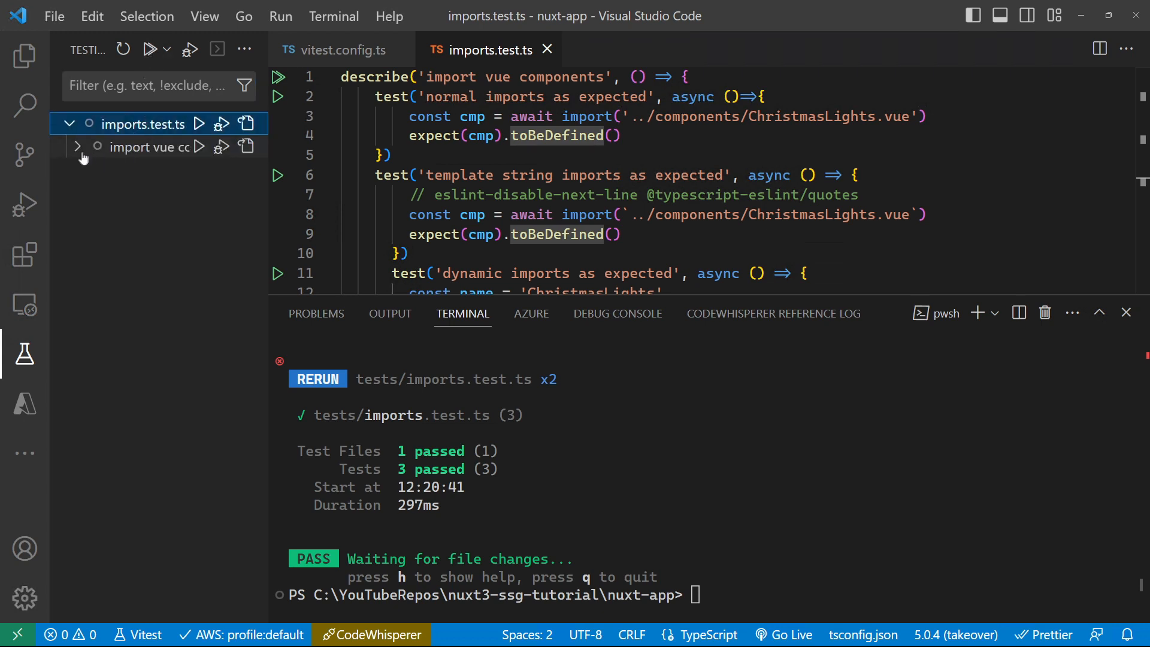
pyautogui.click(77, 147)
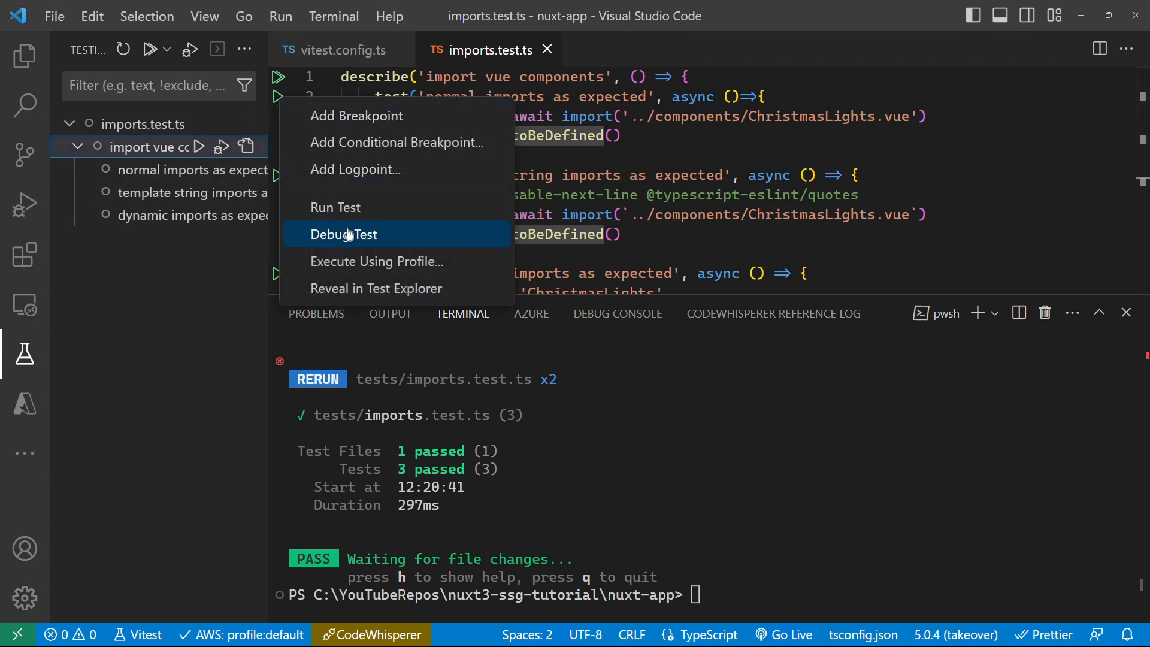
pyautogui.moveTo(335, 207)
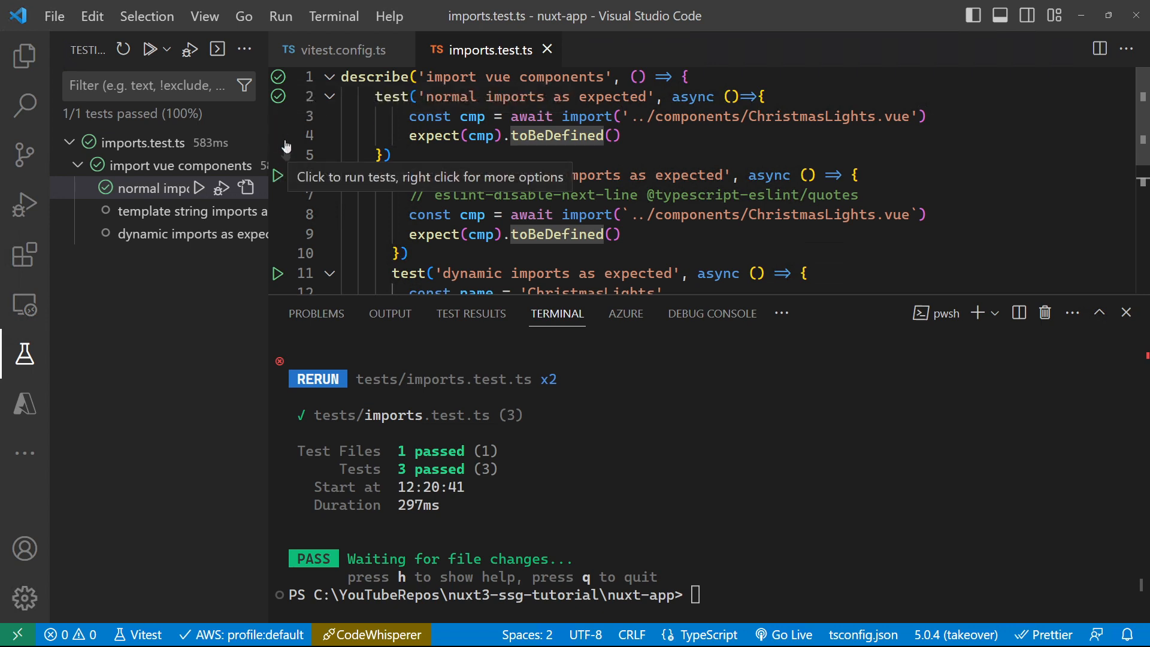
pyautogui.moveTo(275, 75)
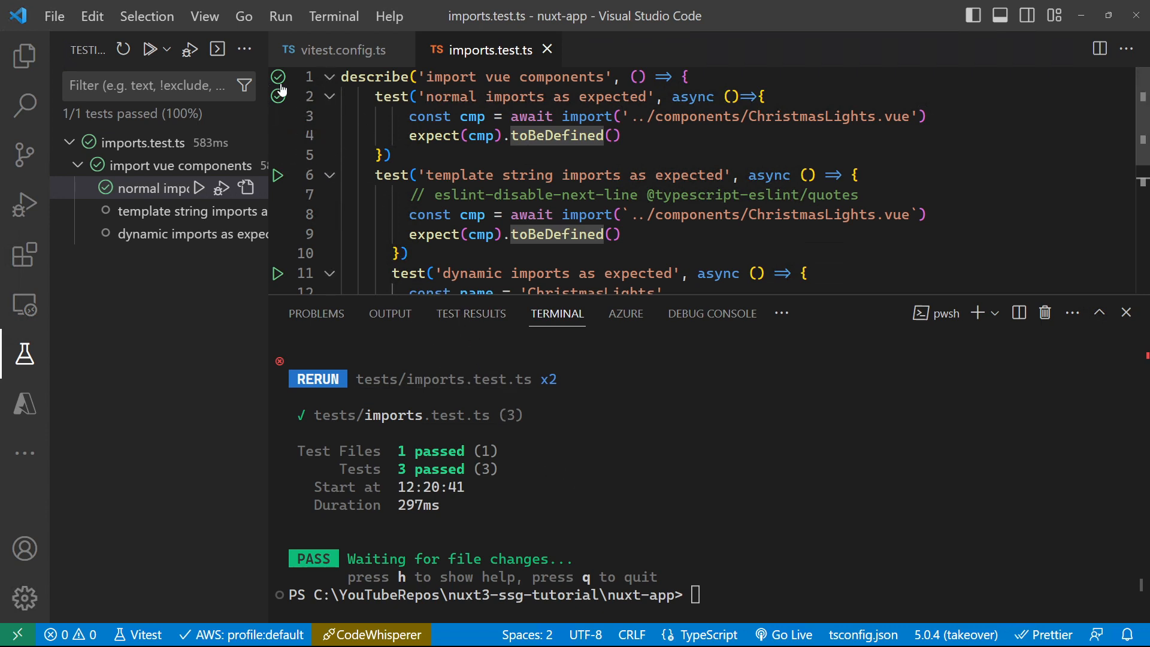
pyautogui.moveTo(279, 176)
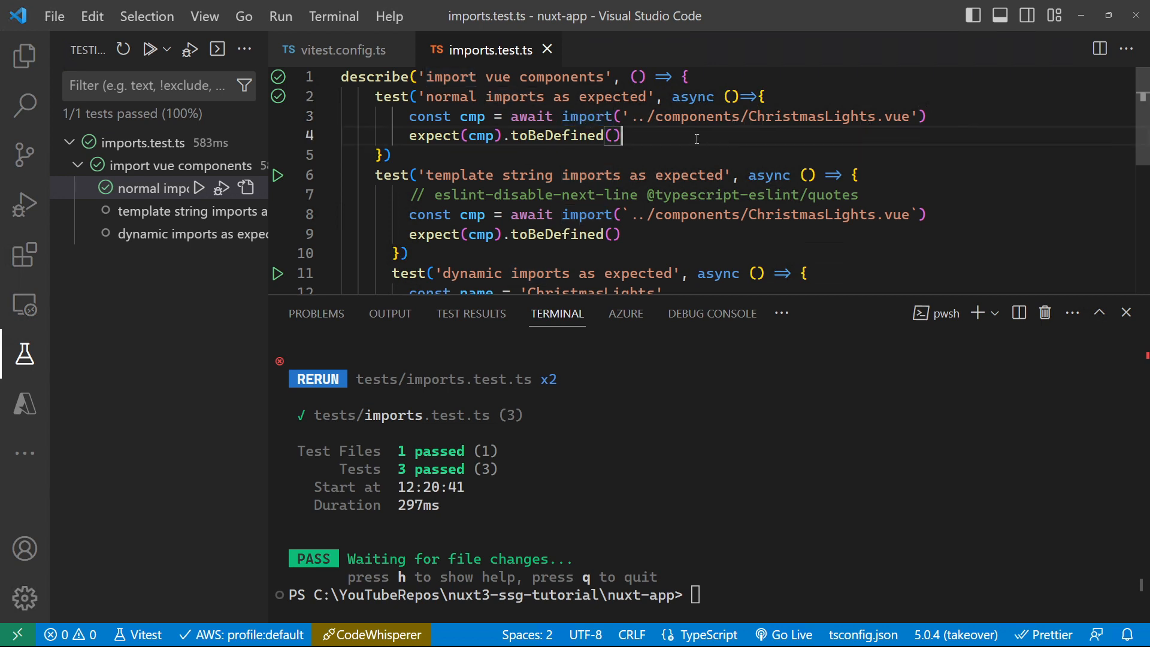
# Create a new file named vue-shims.d.ts at the project root
pyautogui.click(25, 56)
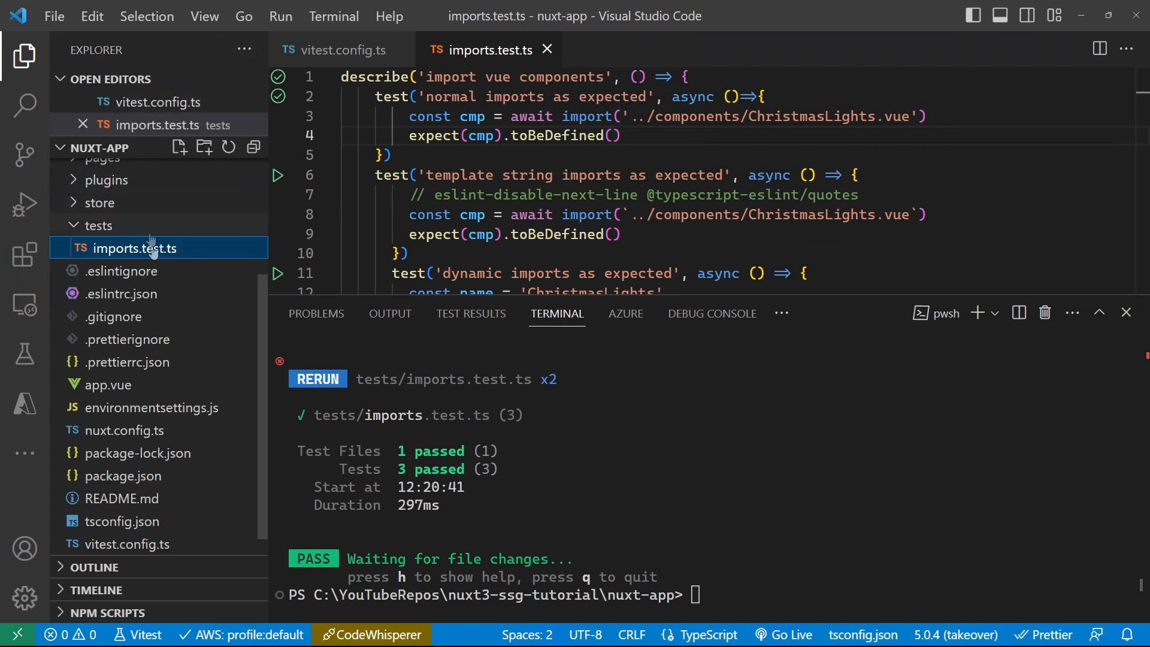
pyautogui.click(178, 147)
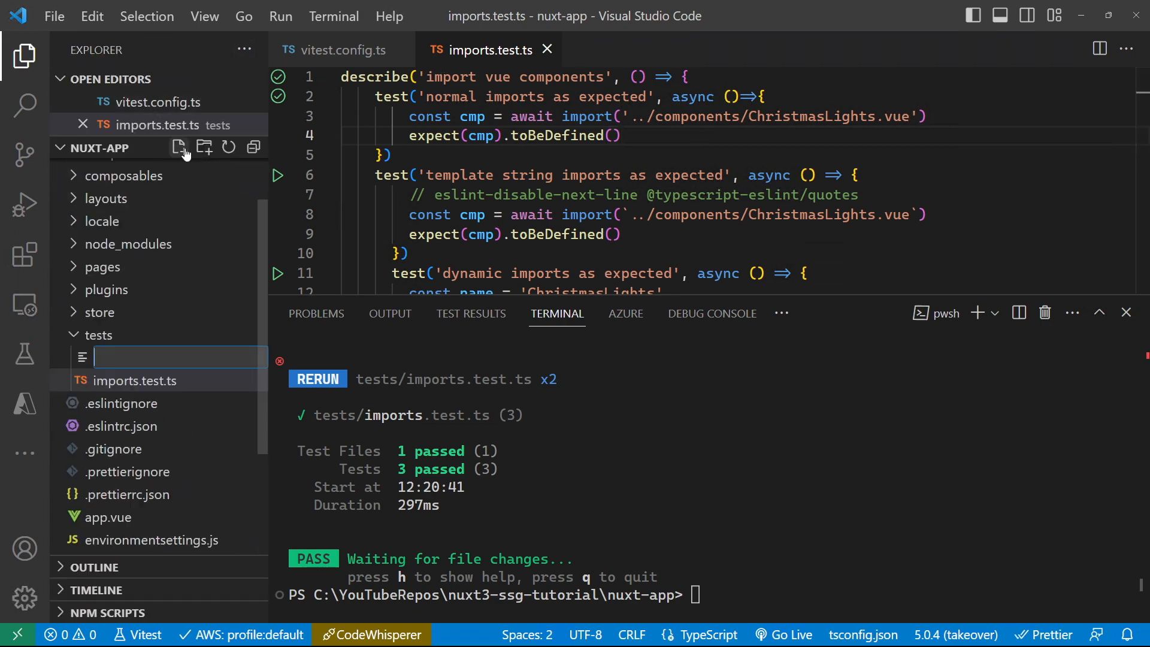
pyautogui.click(97, 335)
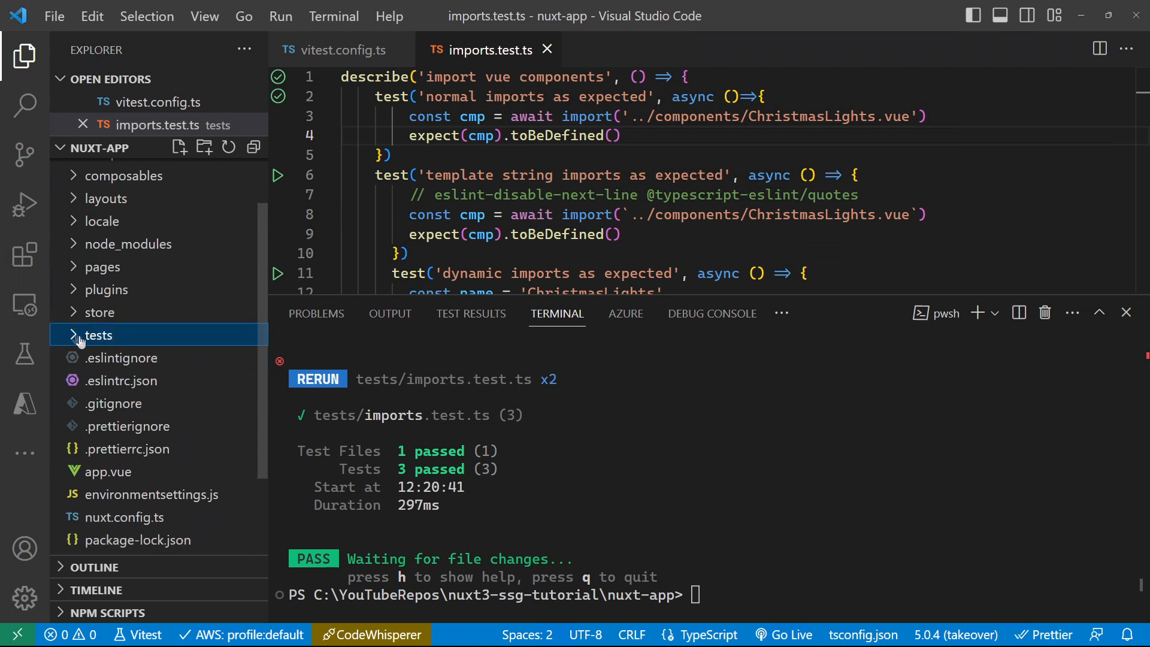
pyautogui.click(178, 148)
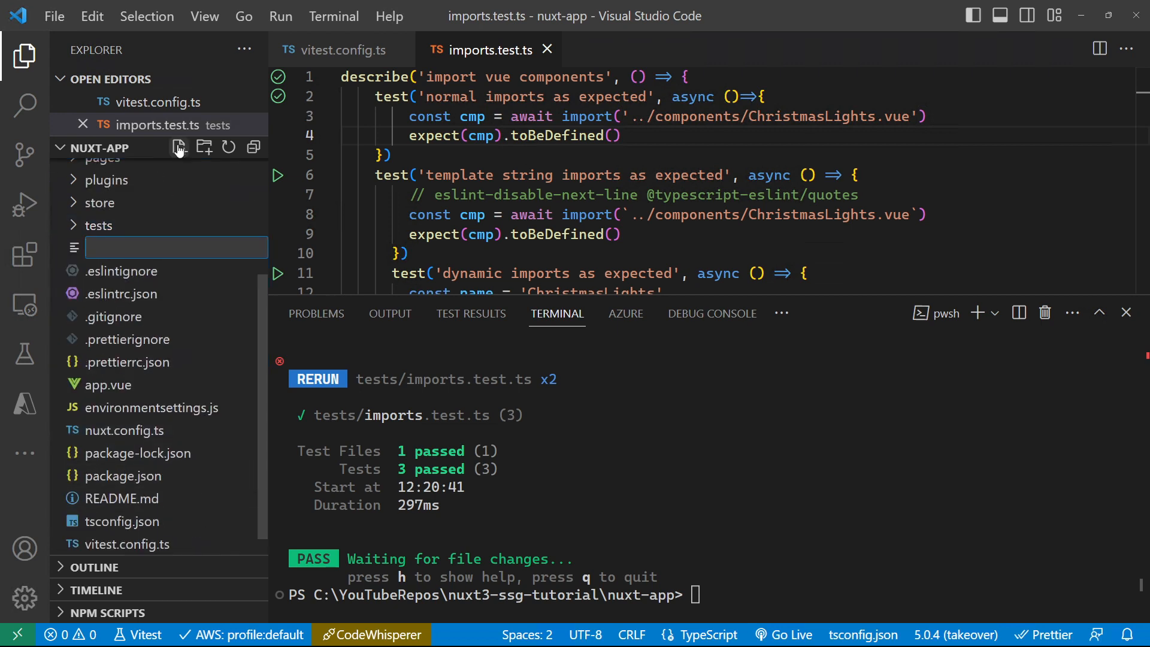
pyautogui.write('v')
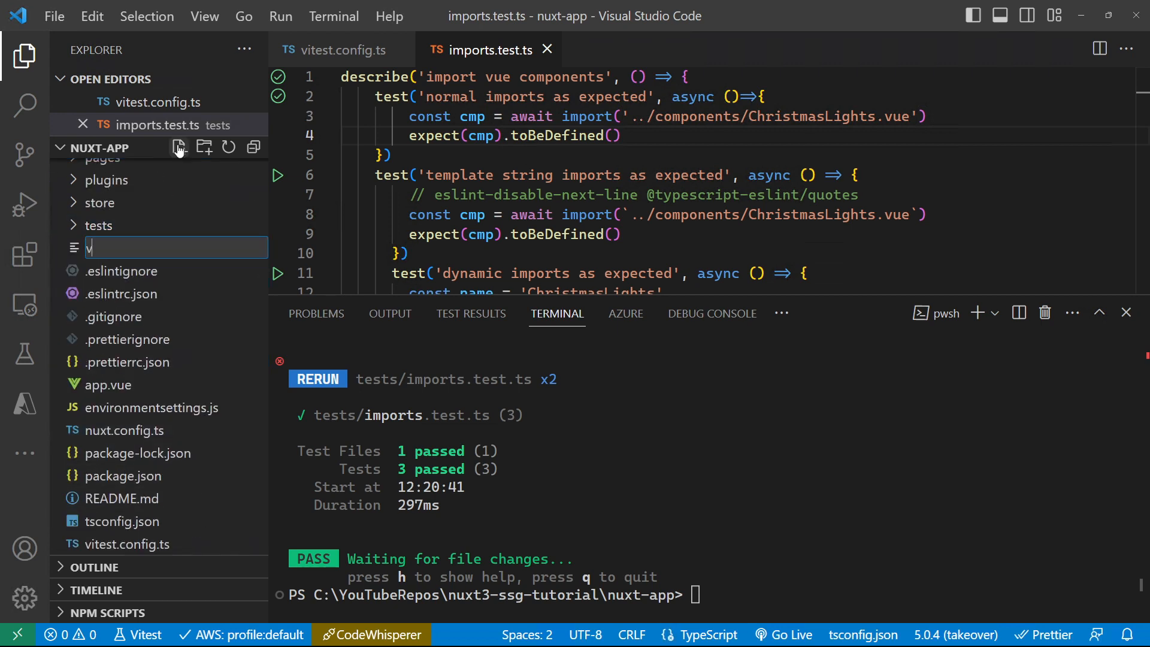
pyautogui.write('vue-shims.d.')
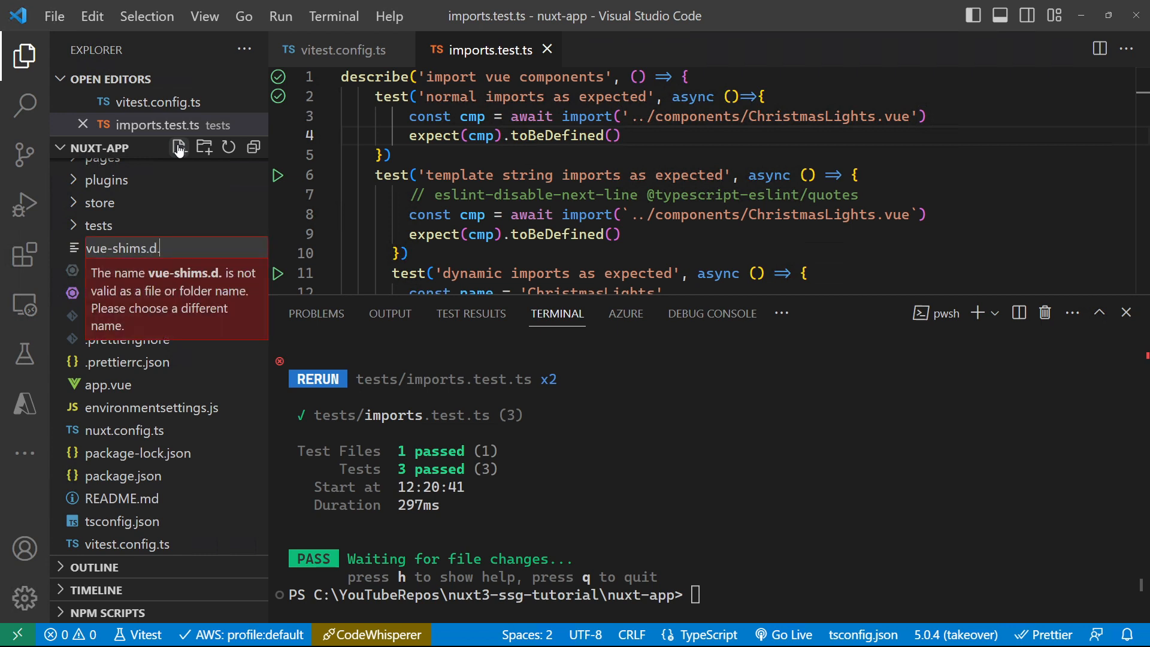
pyautogui.press('Enter')
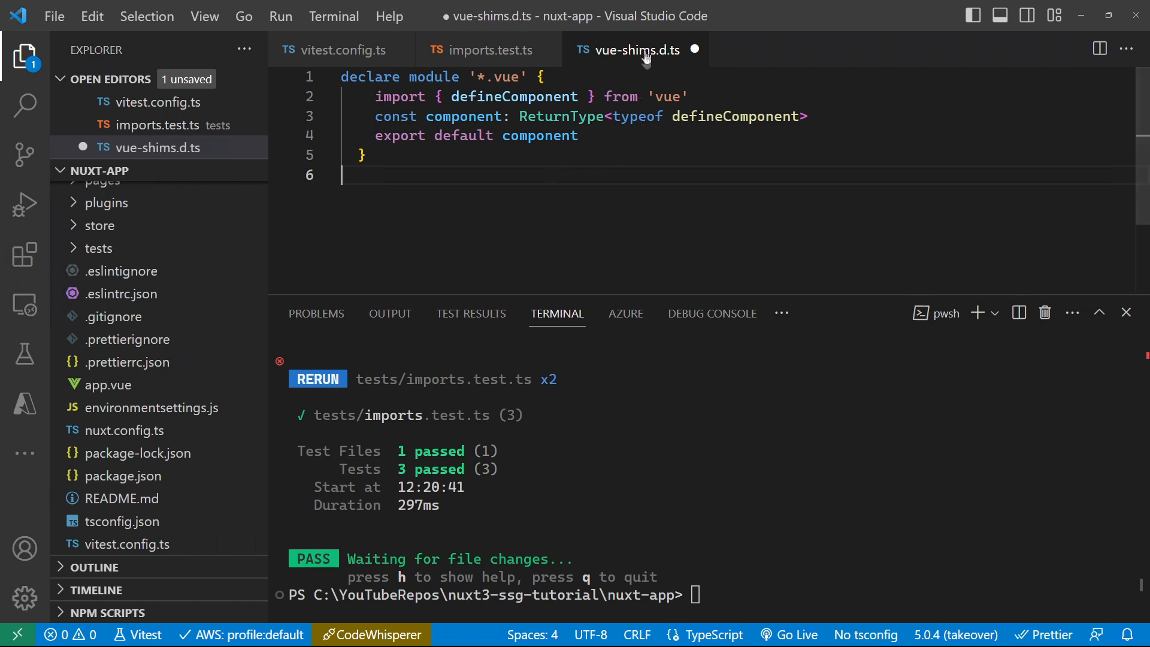
pyautogui.moveTo(667, 53)
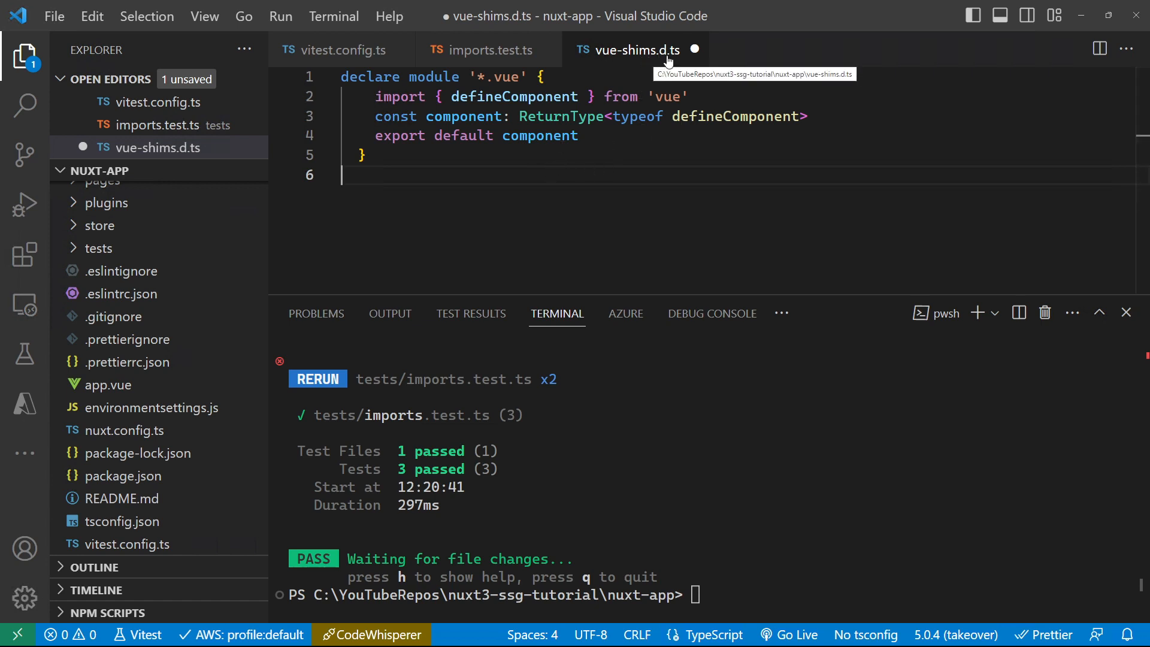
pyautogui.moveTo(637, 50)
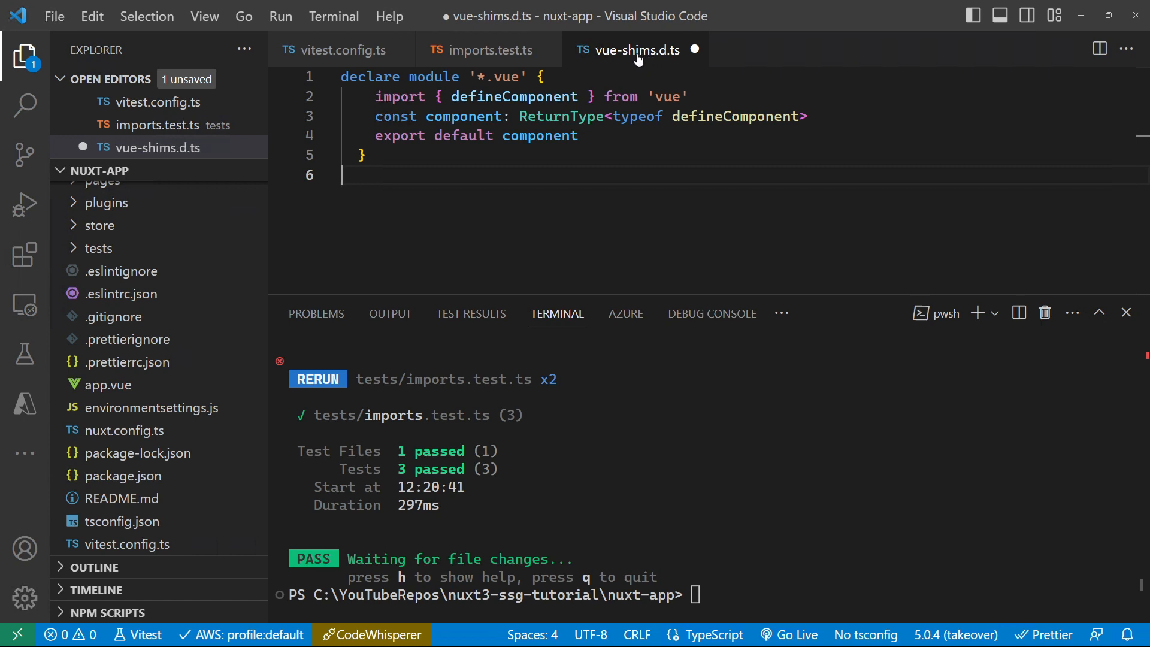
pyautogui.moveTo(514, 50)
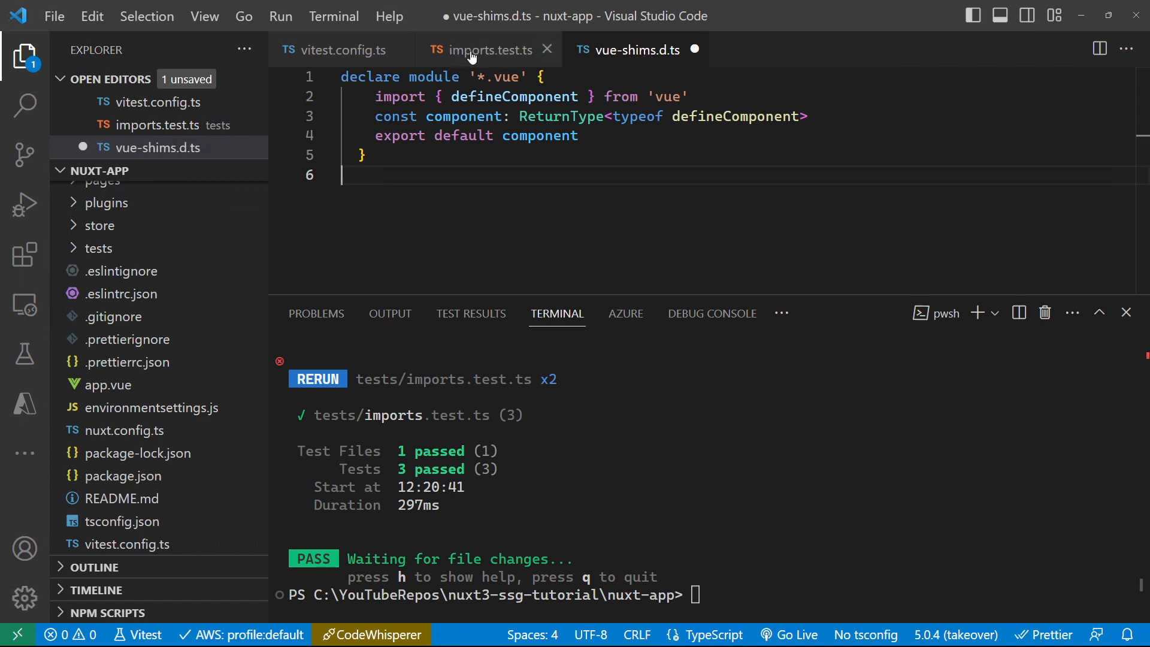
# Save vue-shims.d.ts with its '*.vue' module declaration and return to imports.test.ts
pyautogui.click(487, 50)
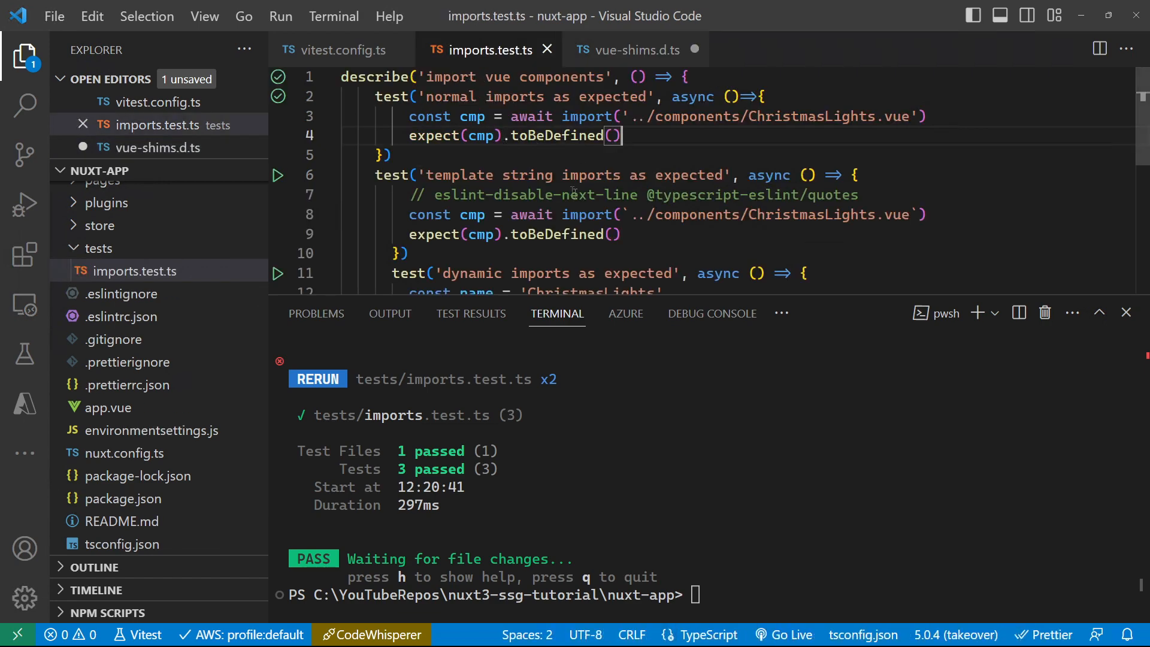
pyautogui.click(632, 49)
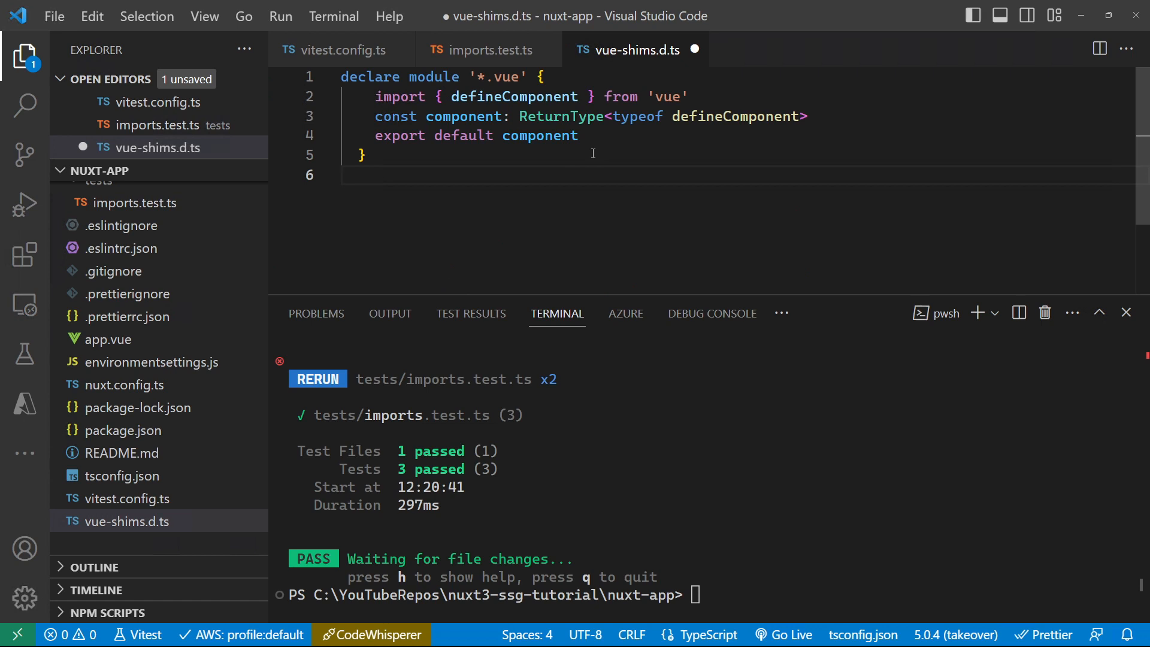
pyautogui.press('ctrl+s')
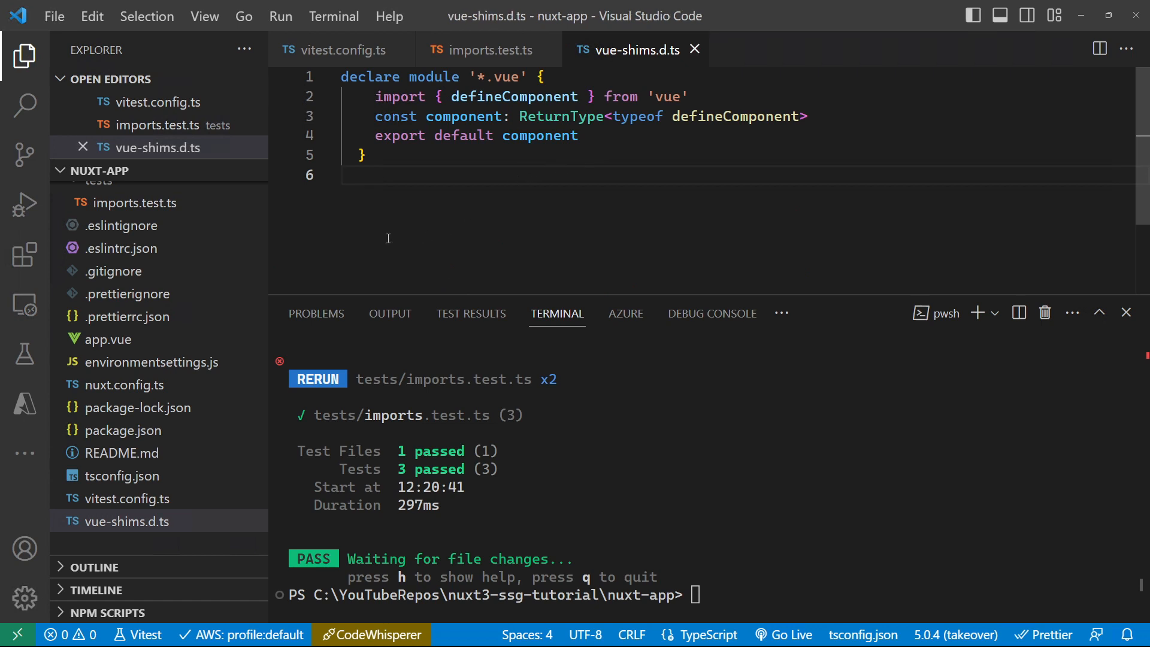
pyautogui.click(487, 50)
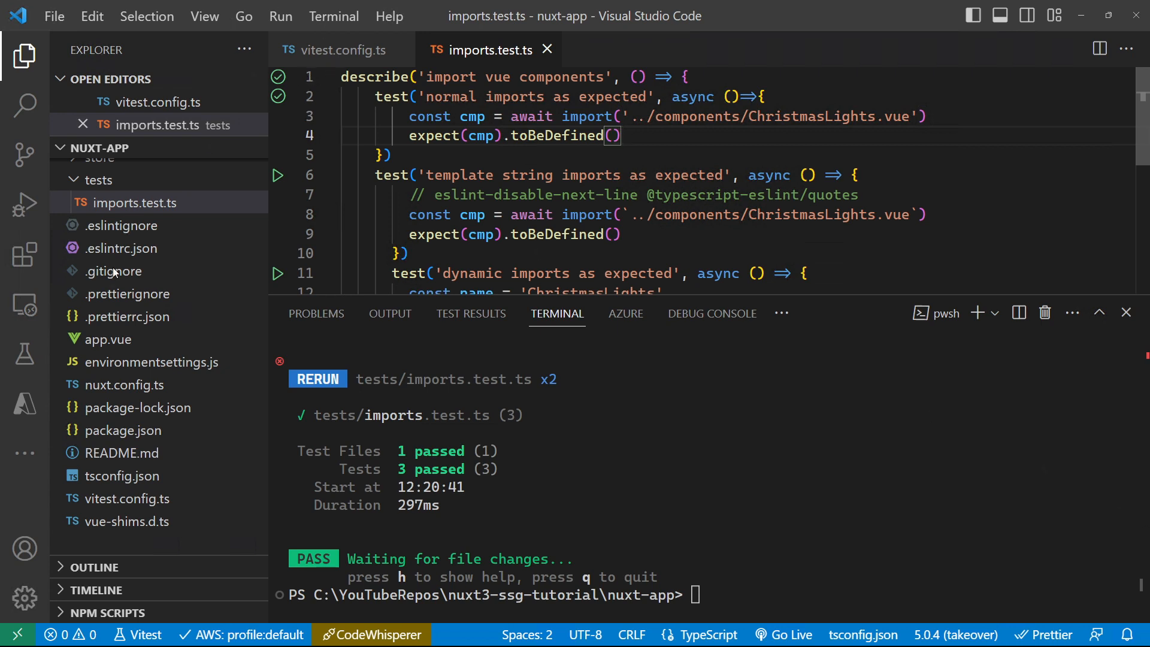
# Add "coverage": "vitest run --coverage" to package.json and run npm run coverage
pyautogui.click(120, 453)
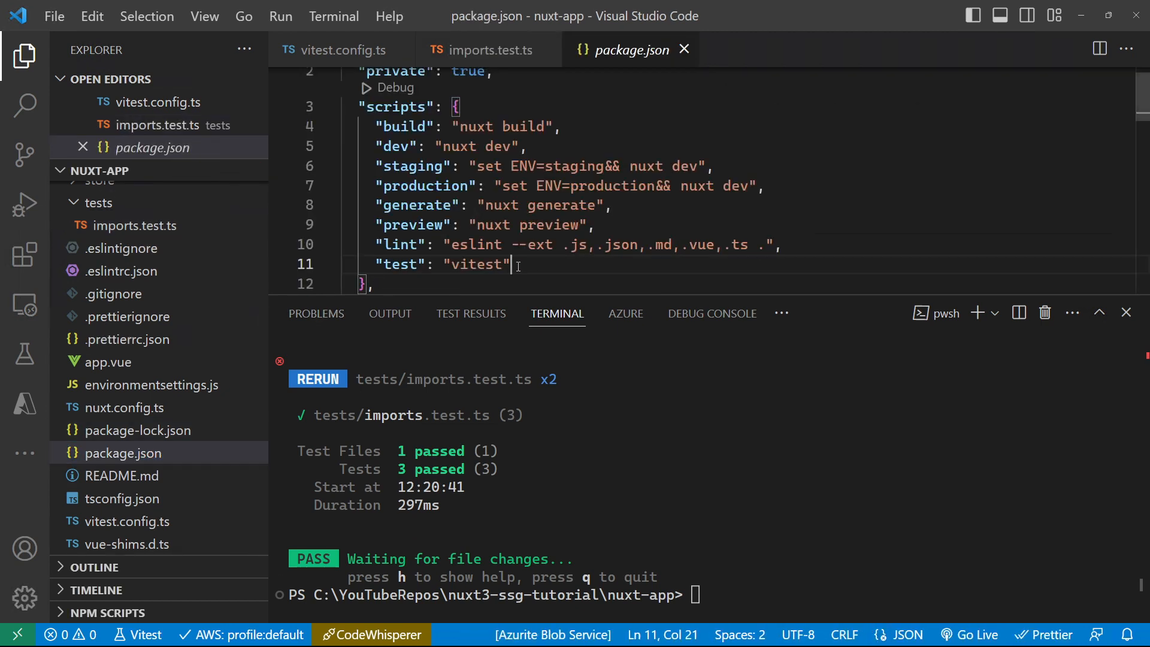
pyautogui.write('"coverage": "vitest run --coverage"')
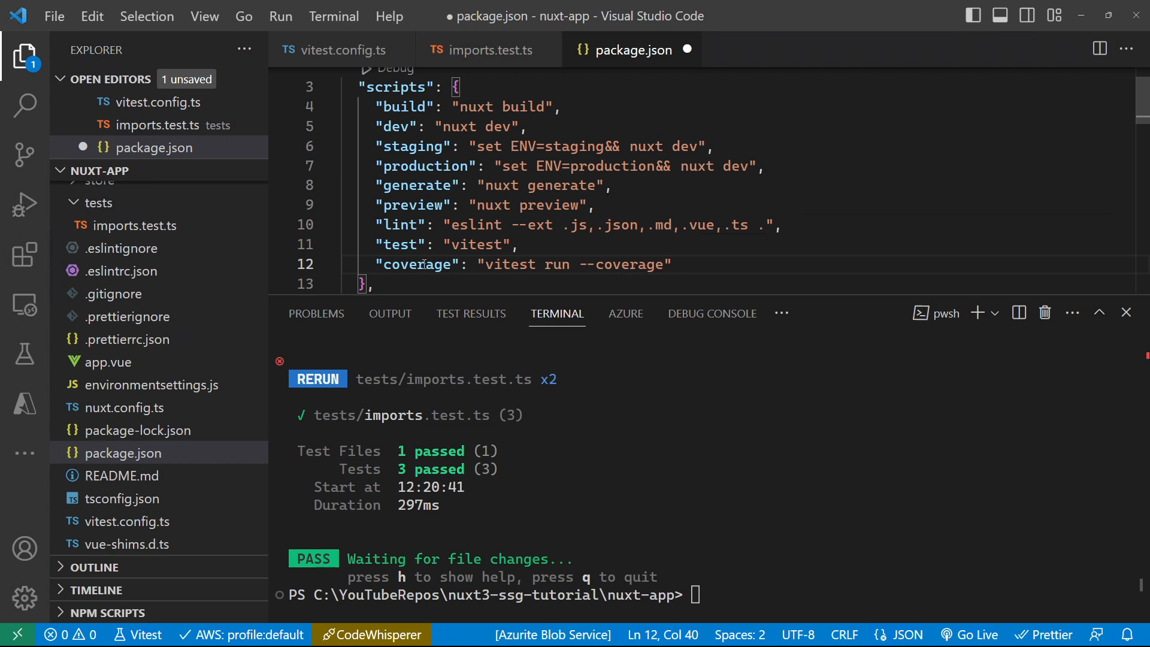
pyautogui.doubleClick(416, 265)
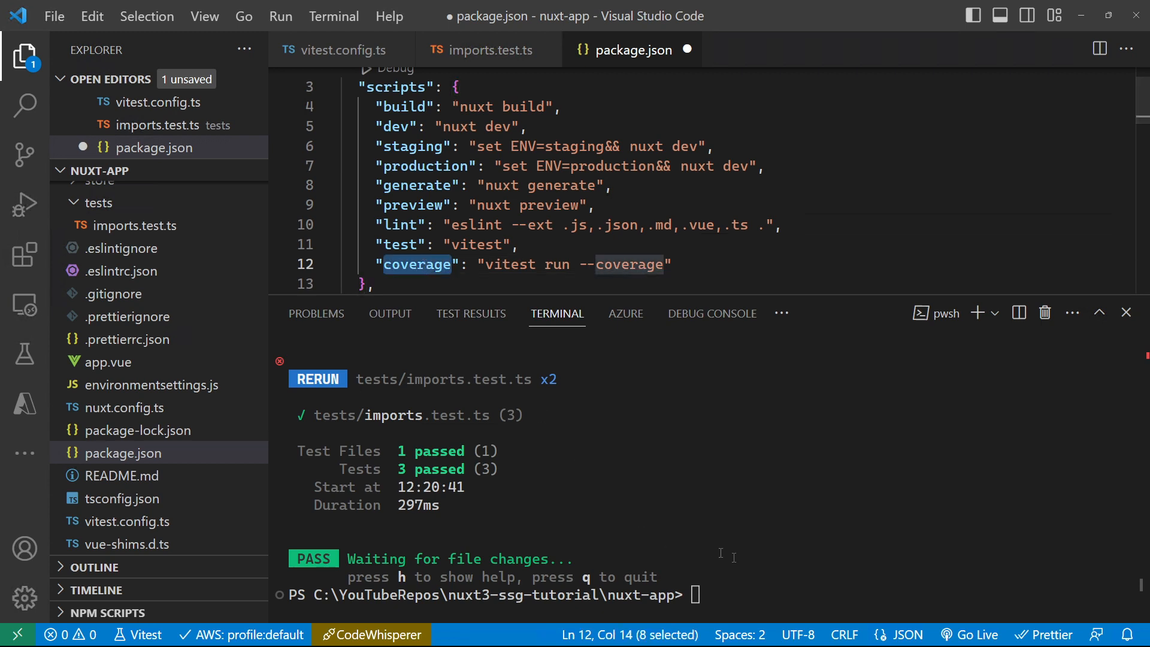
pyautogui.write('npm run coverage')
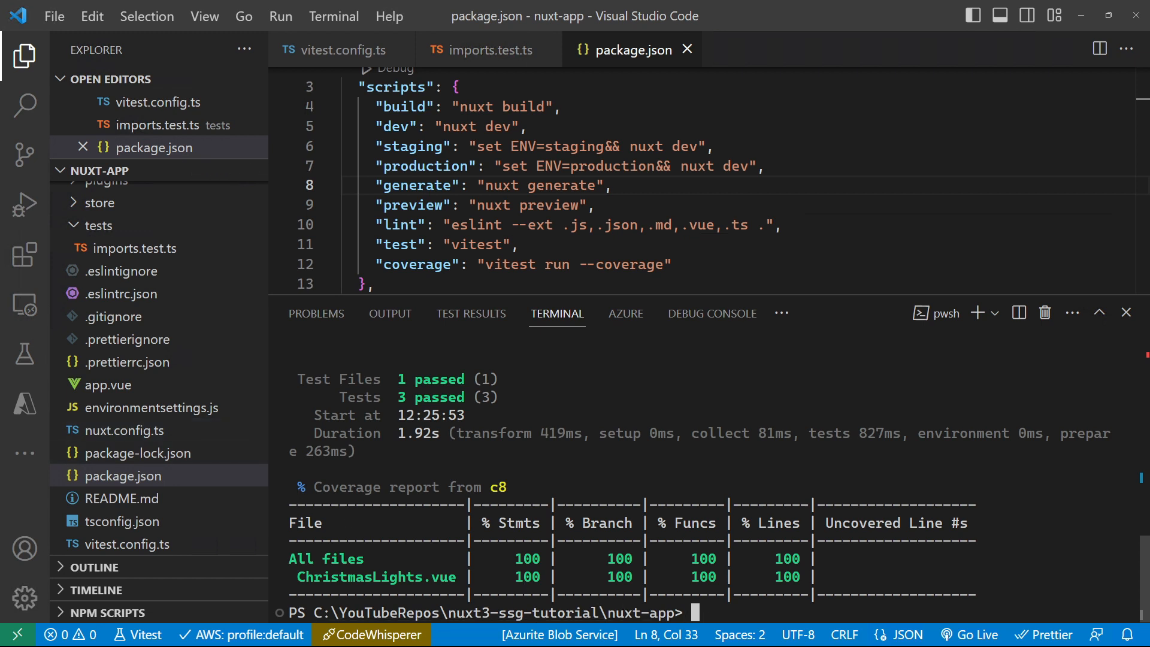
pyautogui.moveTo(122, 313)
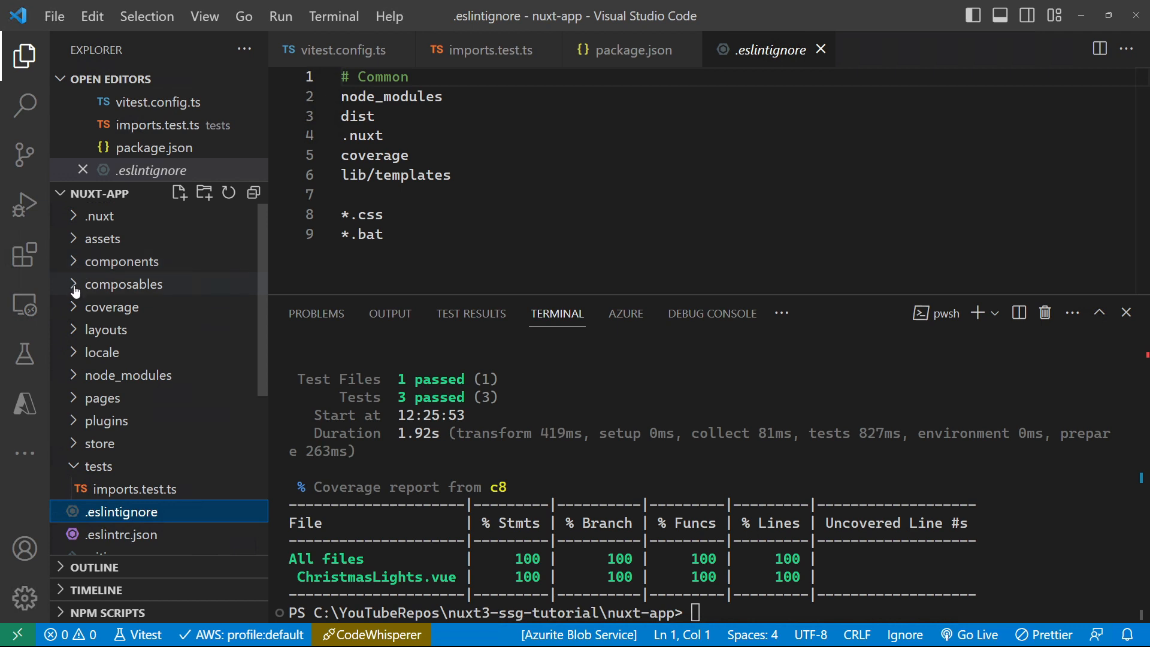
pyautogui.moveTo(105, 329)
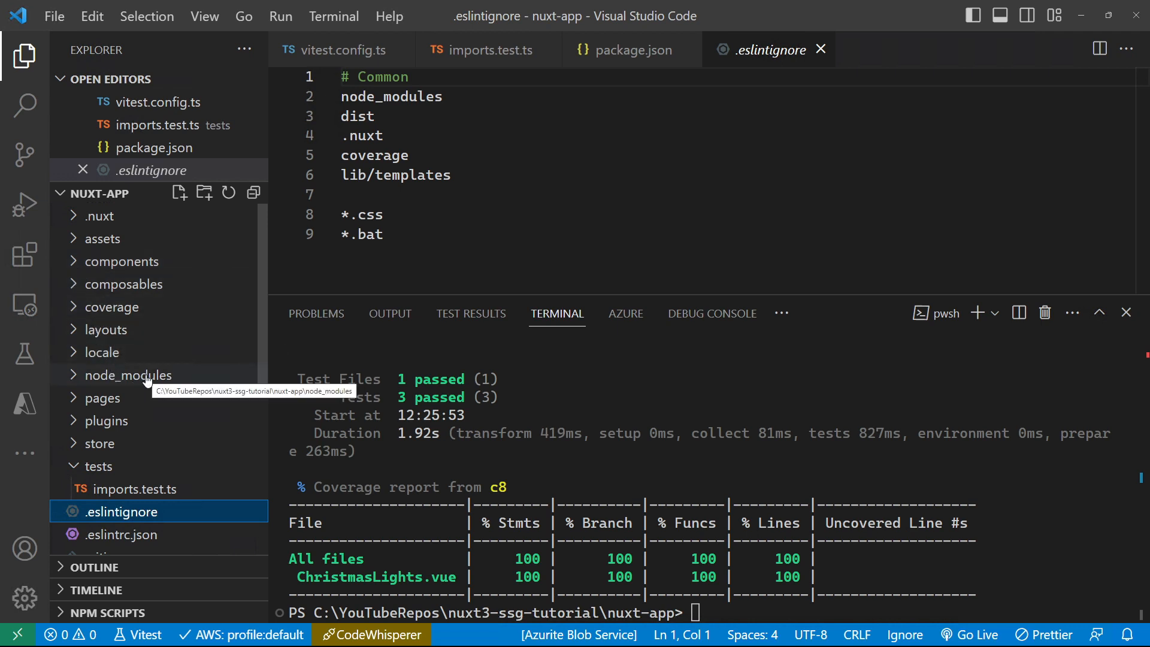
pyautogui.moveTo(261, 334)
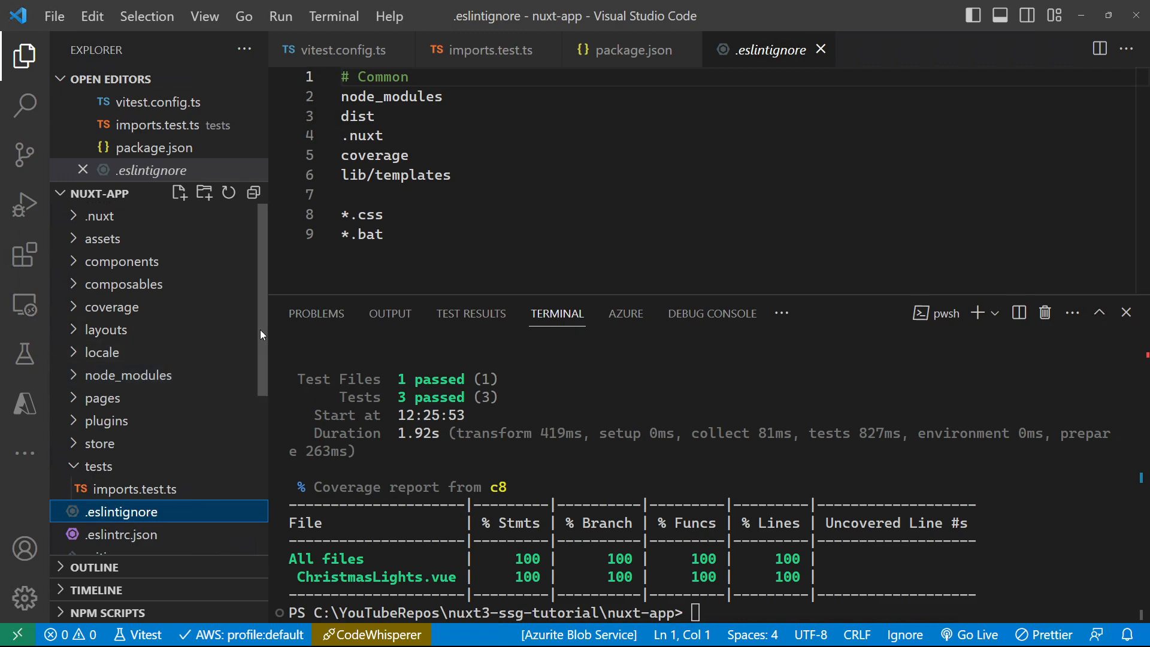